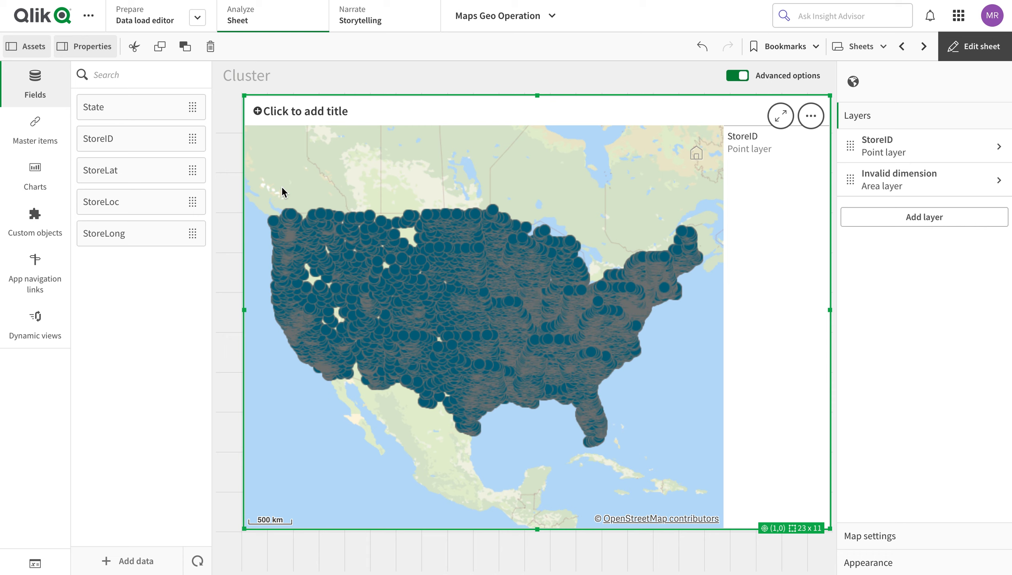
{"action": "mouse_move", "coordinate": [584, 314]}
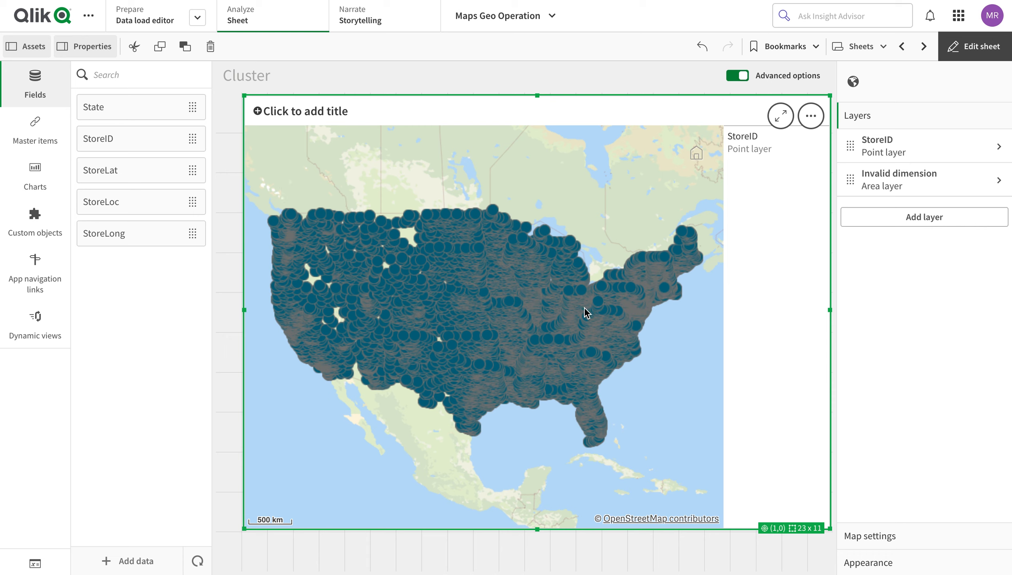
{"action": "mouse_move", "coordinate": [568, 430]}
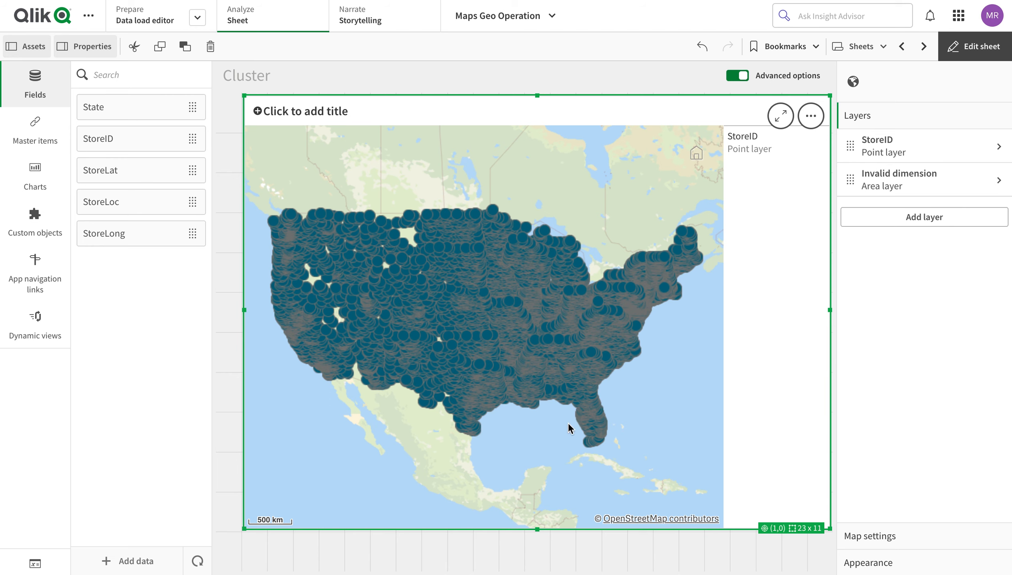
{"action": "mouse_move", "coordinate": [642, 297]}
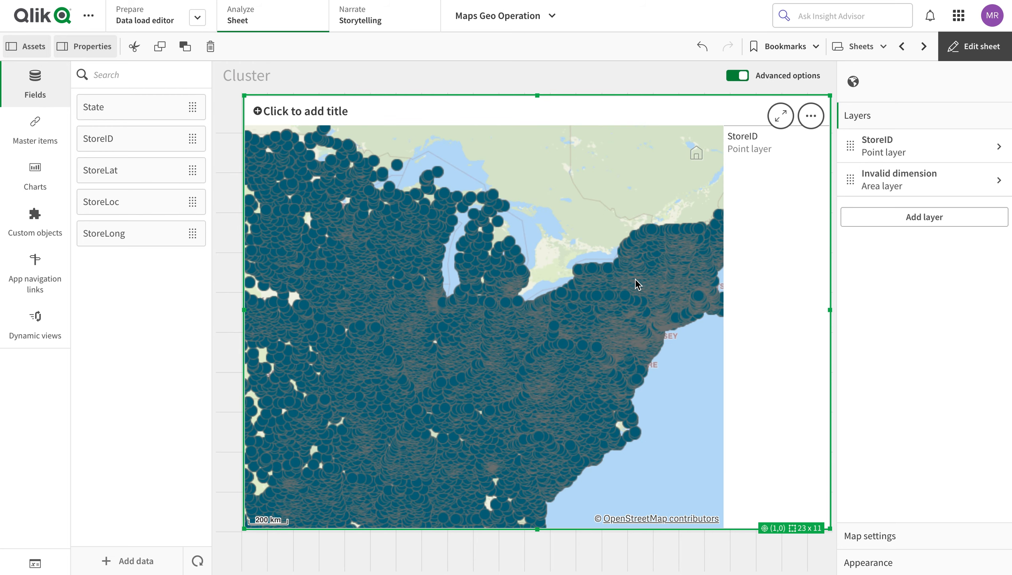
- Scroll through the Store table preview, then return to the Cluster map sheet
{"action": "scroll", "scroll_direction": "down", "scroll_amount": 3}
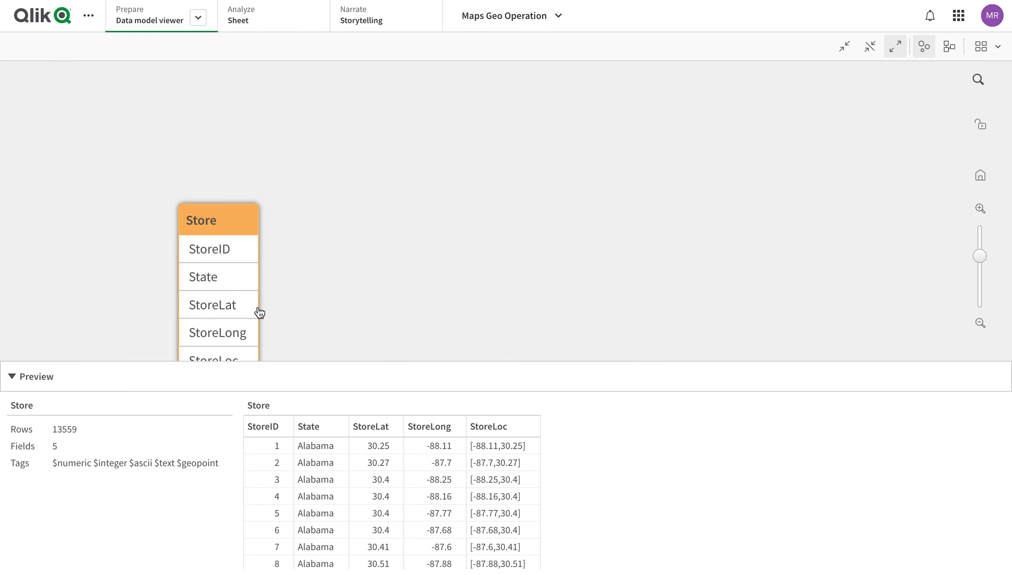
{"action": "mouse_move", "coordinate": [390, 428]}
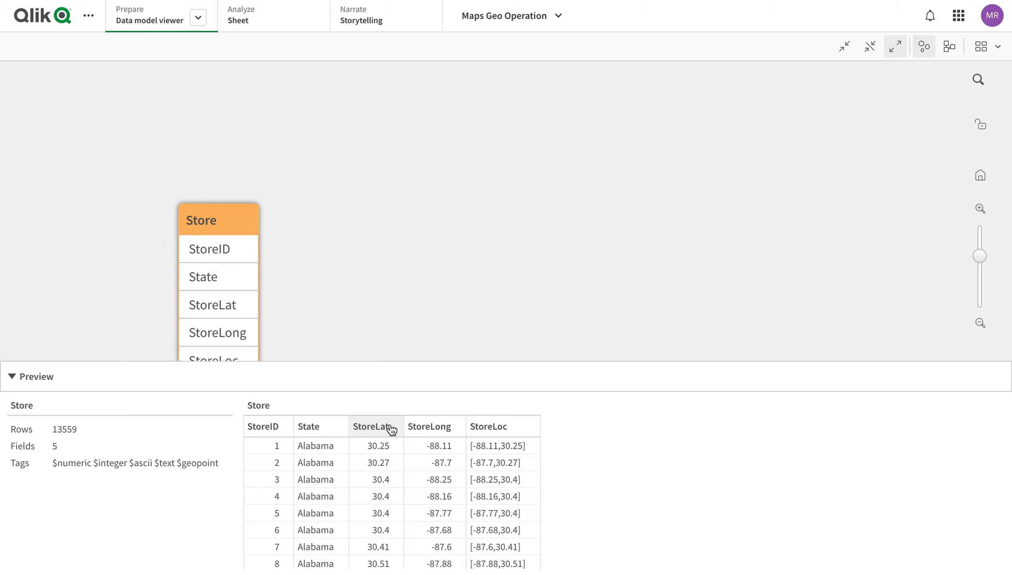
{"action": "mouse_move", "coordinate": [412, 431]}
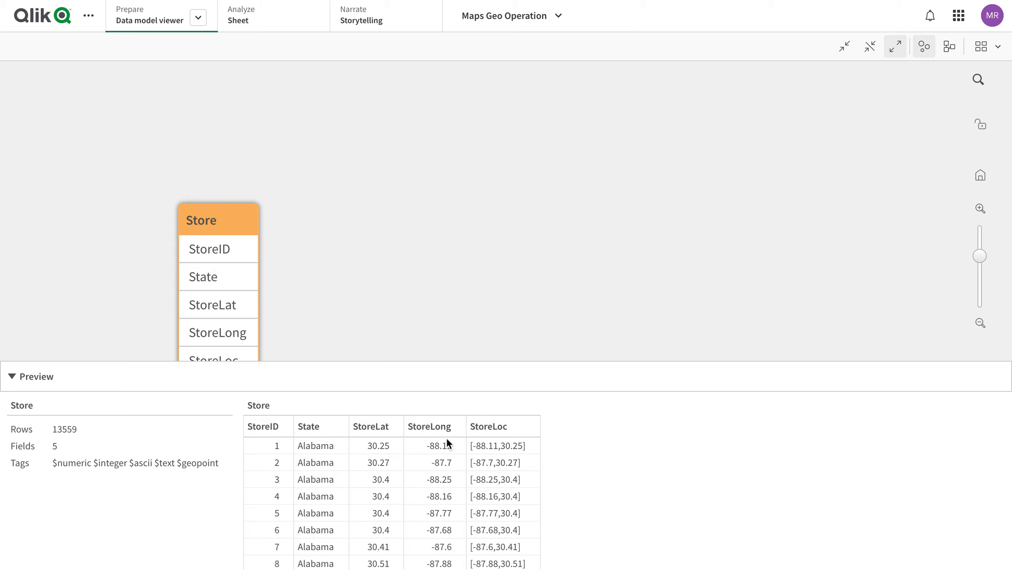
{"action": "left_click", "coordinate": [238, 20]}
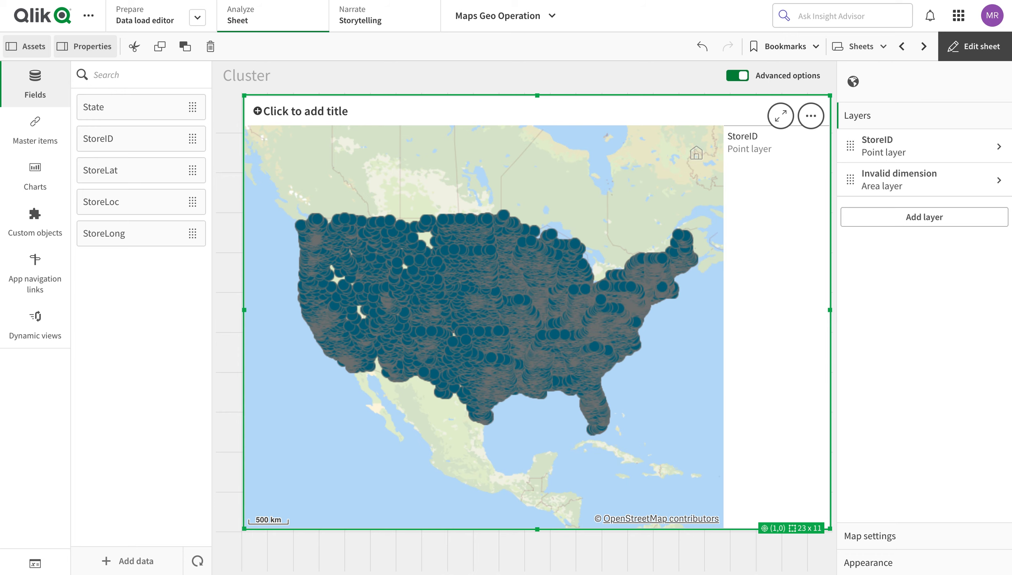
- Open the Data load editor on the Cluster script section
{"action": "left_click", "coordinate": [145, 20]}
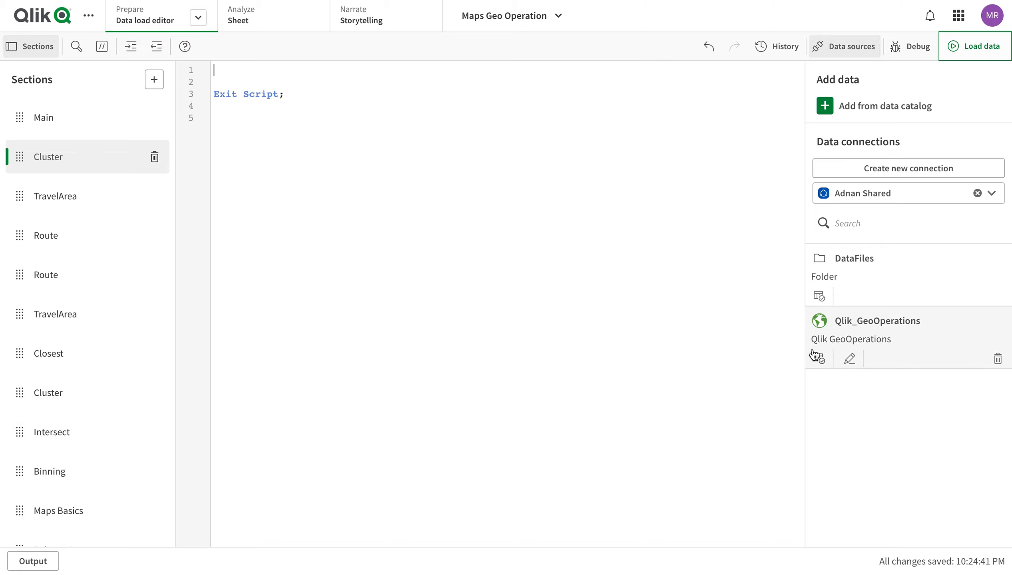
{"action": "mouse_move", "coordinate": [856, 359]}
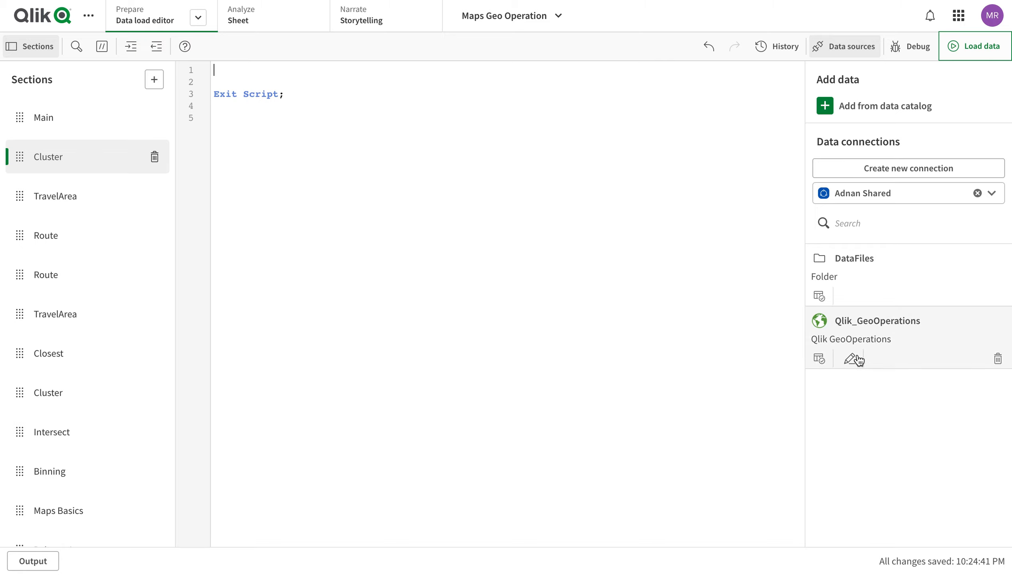
{"action": "mouse_move", "coordinate": [894, 181]}
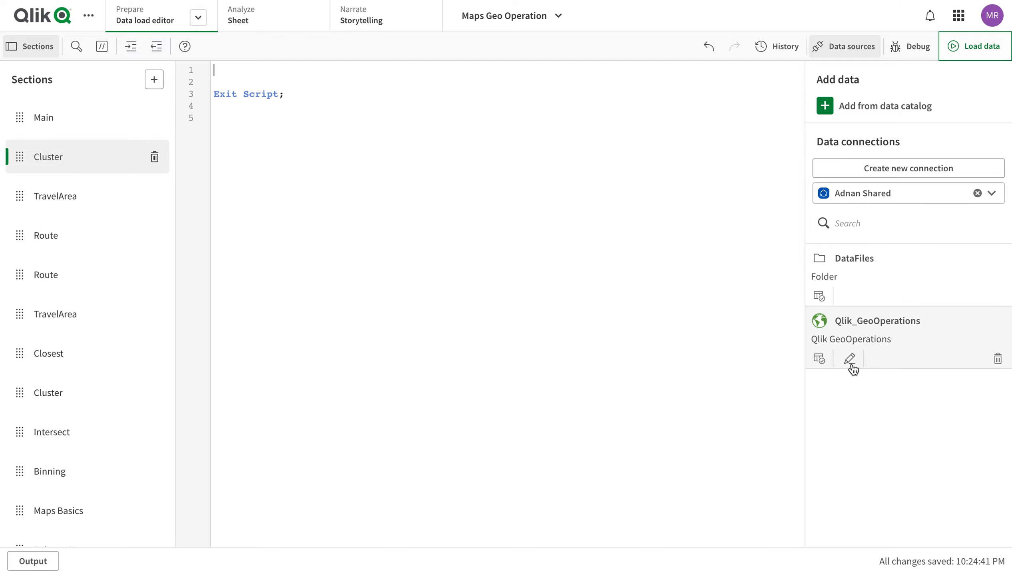
{"action": "left_click", "coordinate": [908, 169]}
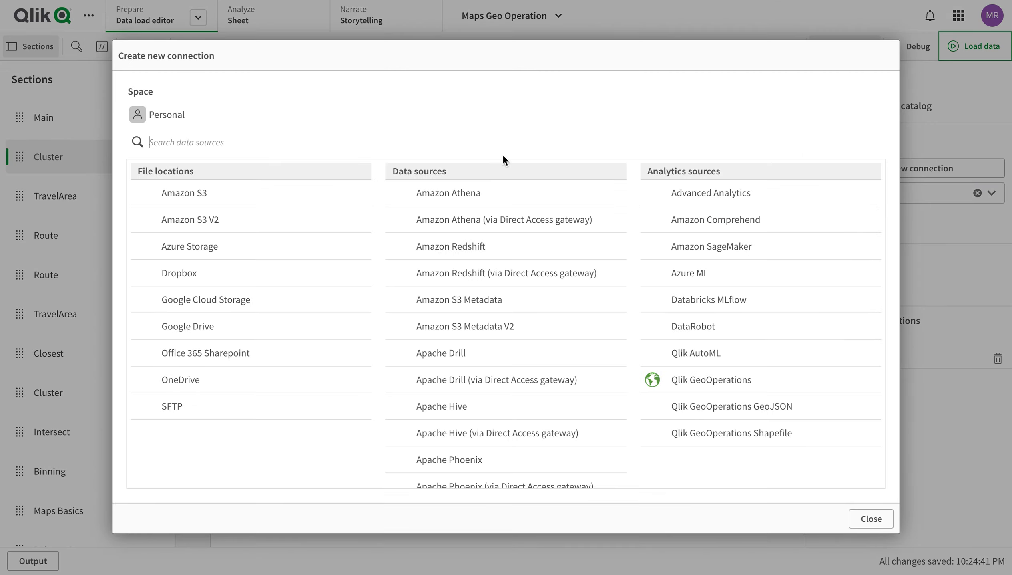
{"action": "type", "text": "geo"}
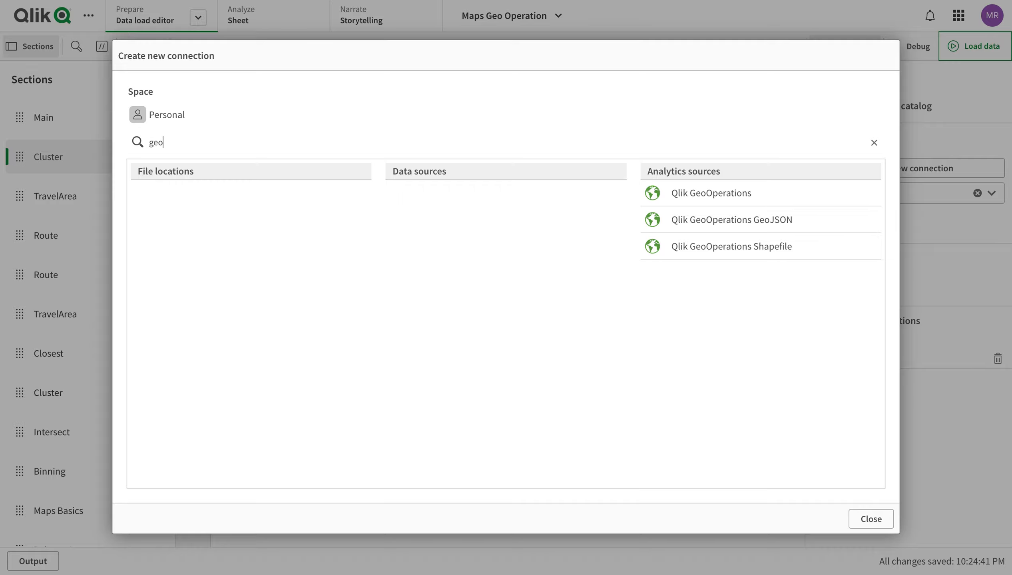
{"action": "left_click", "coordinate": [711, 193]}
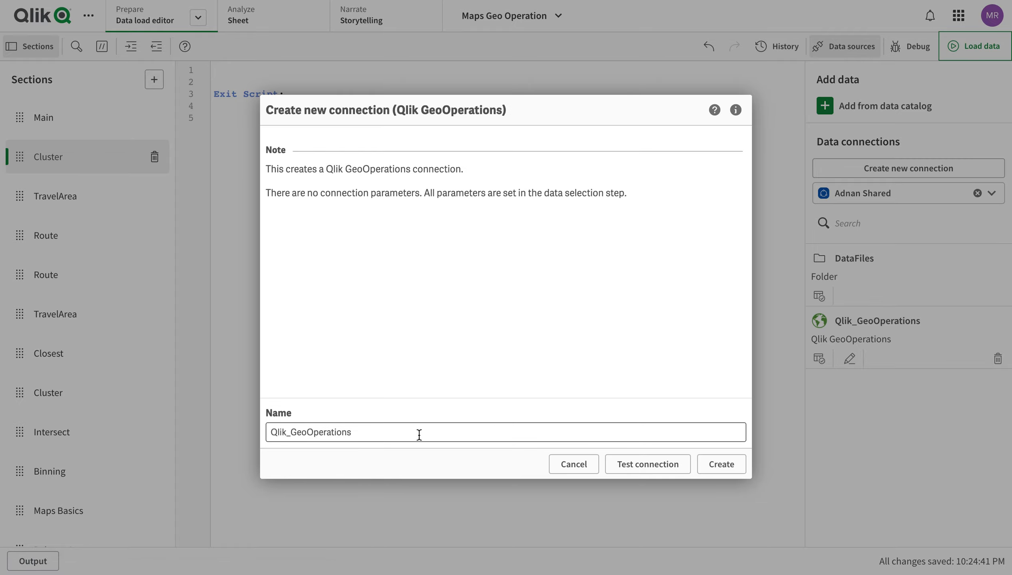
{"action": "left_click", "coordinate": [722, 465]}
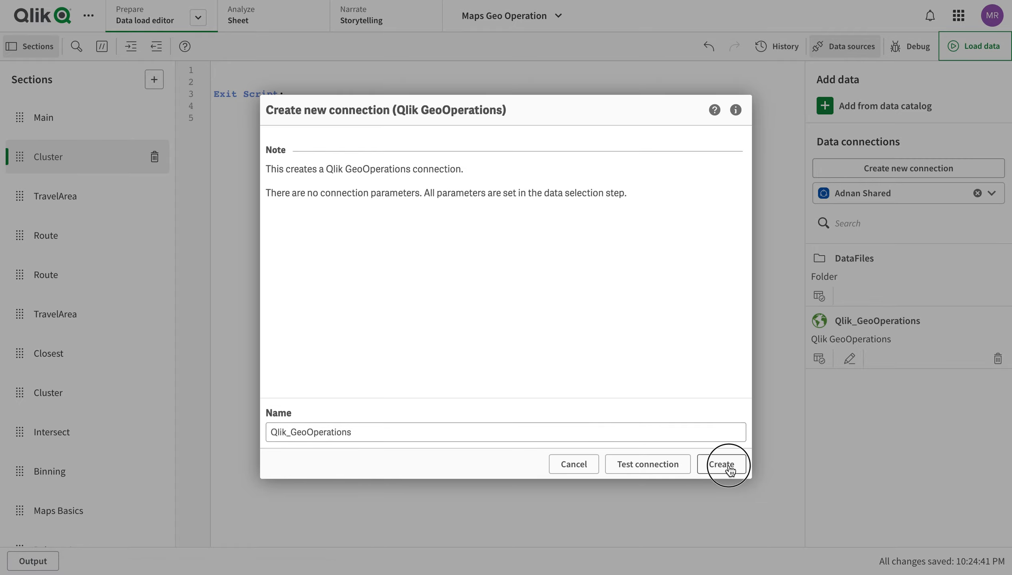
{"action": "left_click", "coordinate": [721, 464]}
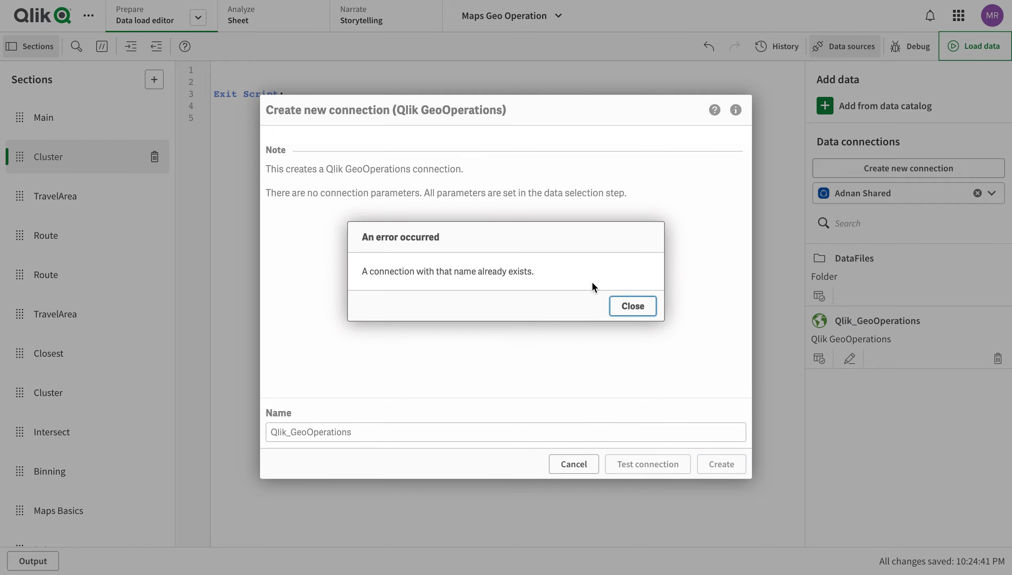
{"action": "left_click", "coordinate": [632, 307]}
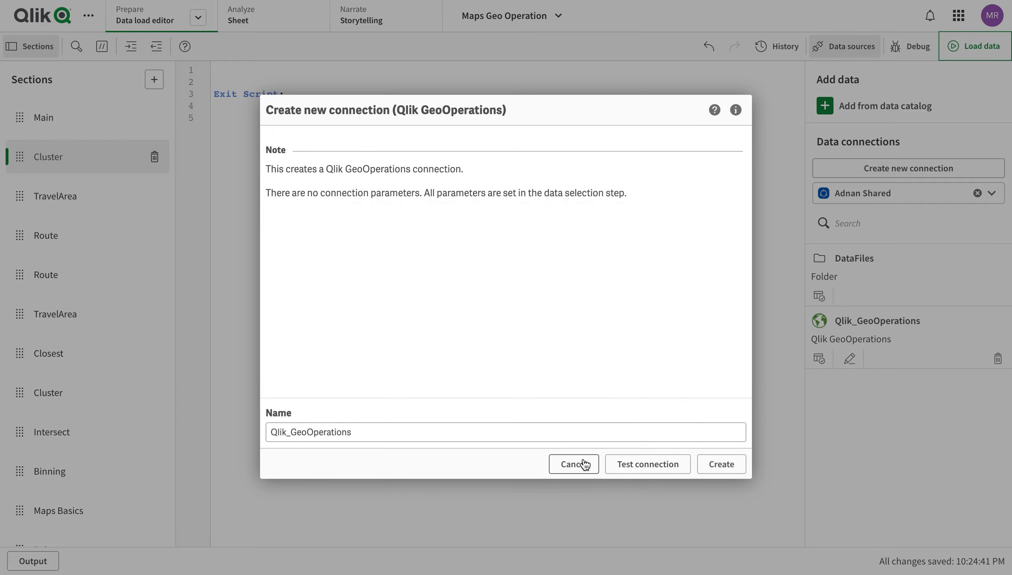
{"action": "left_click", "coordinate": [573, 464]}
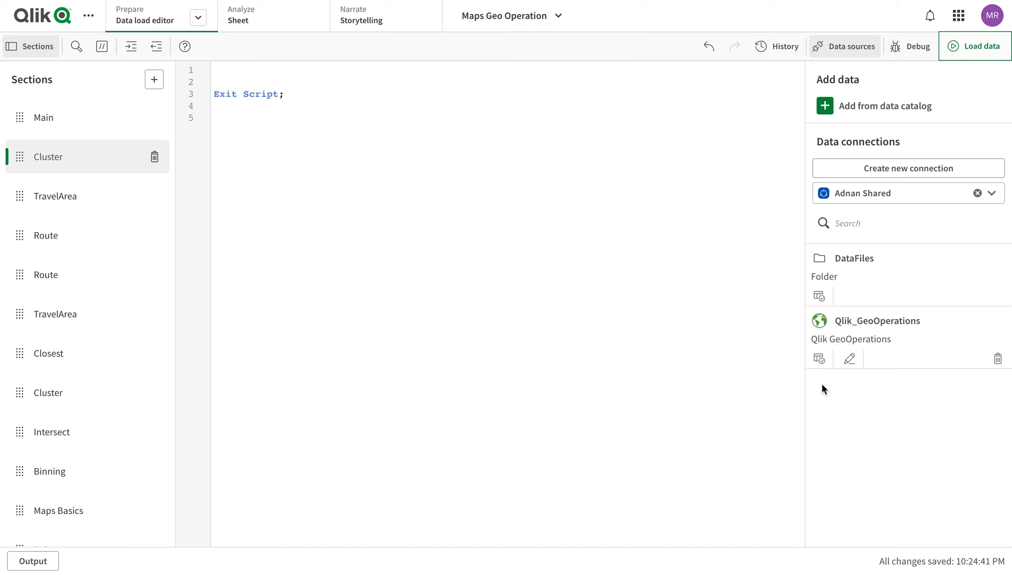
{"action": "mouse_move", "coordinate": [795, 383]}
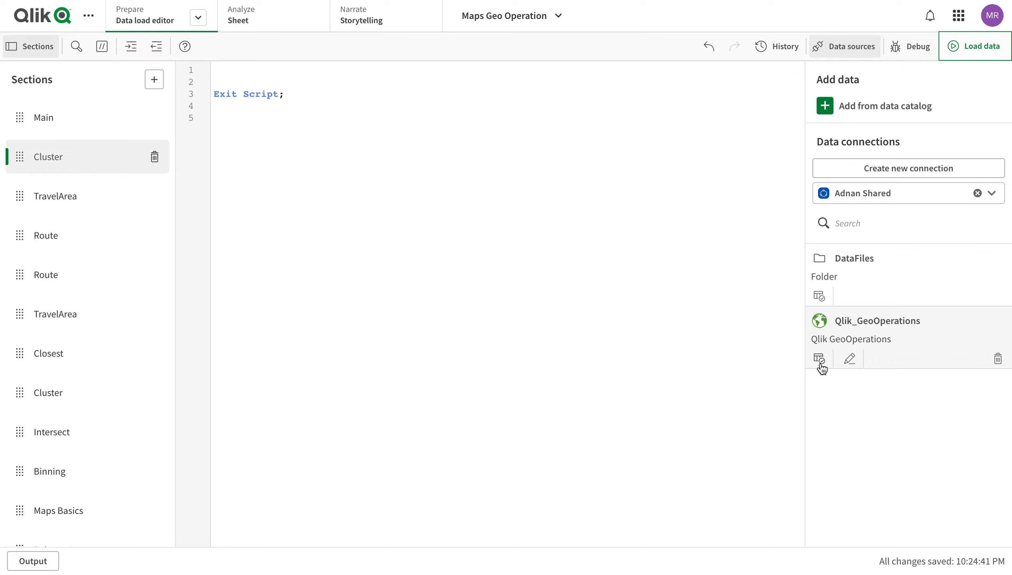
- Select data from Qlik_GeoOperations using the Cluster operation with a 50000 distance
{"action": "left_click", "coordinate": [819, 359]}
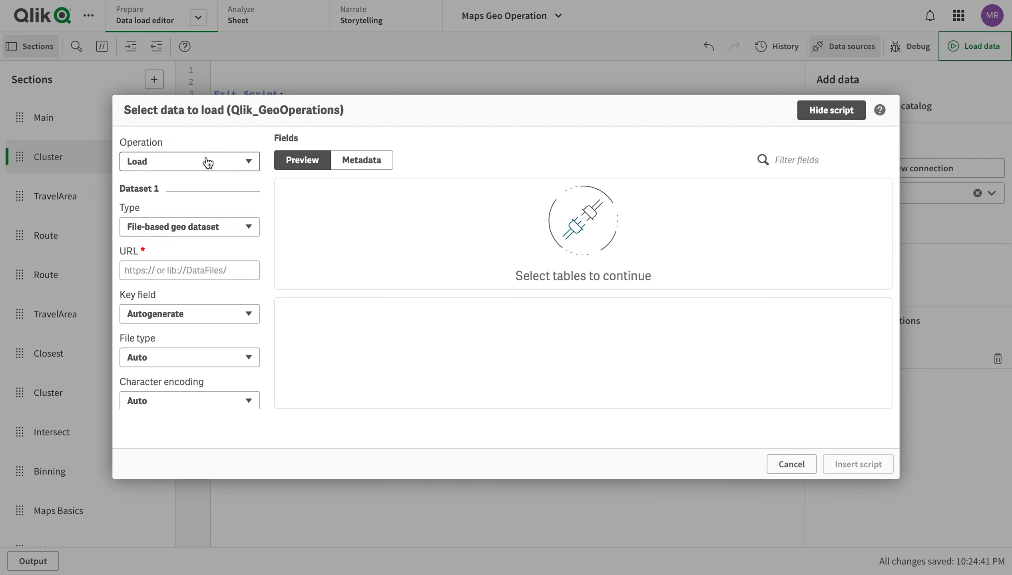
{"action": "left_click", "coordinate": [189, 162]}
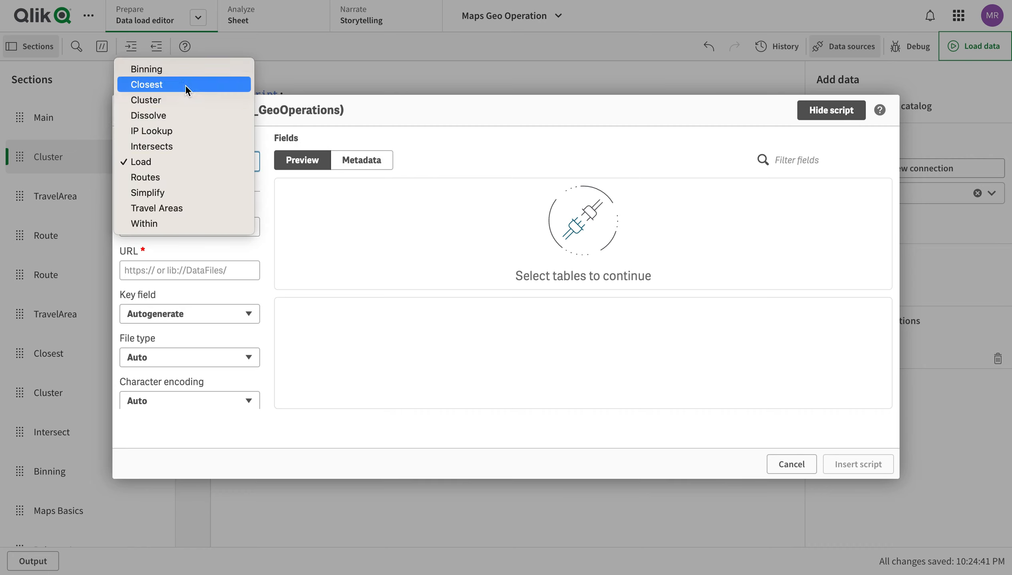
{"action": "left_click", "coordinate": [146, 100]}
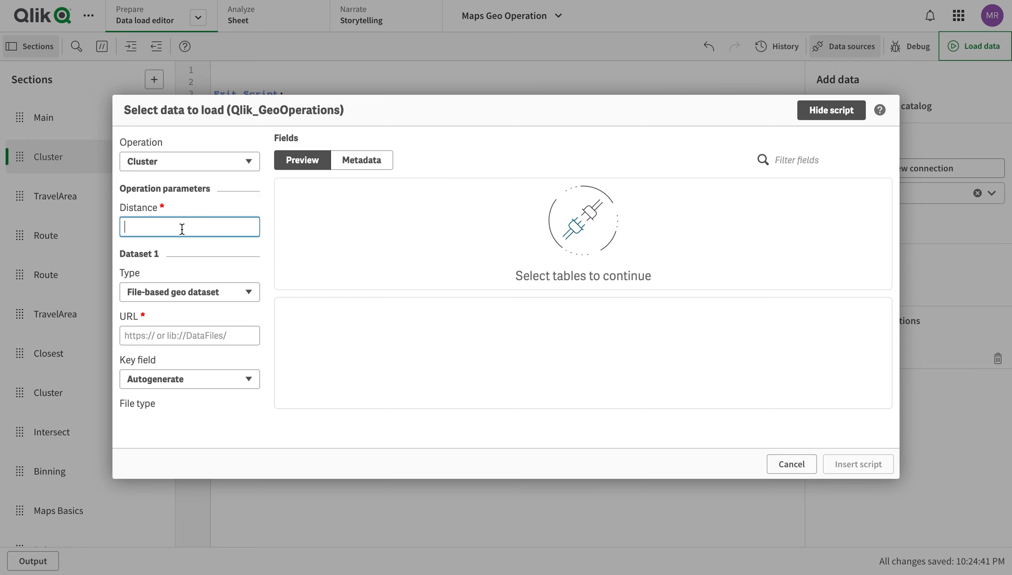
{"action": "type", "text": "7"}
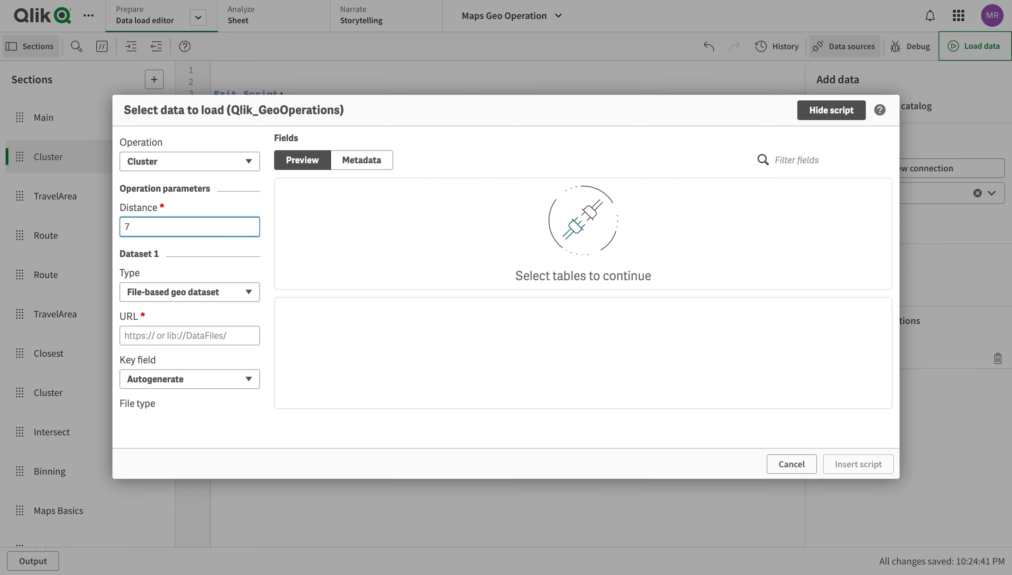
{"action": "type", "text": "50000"}
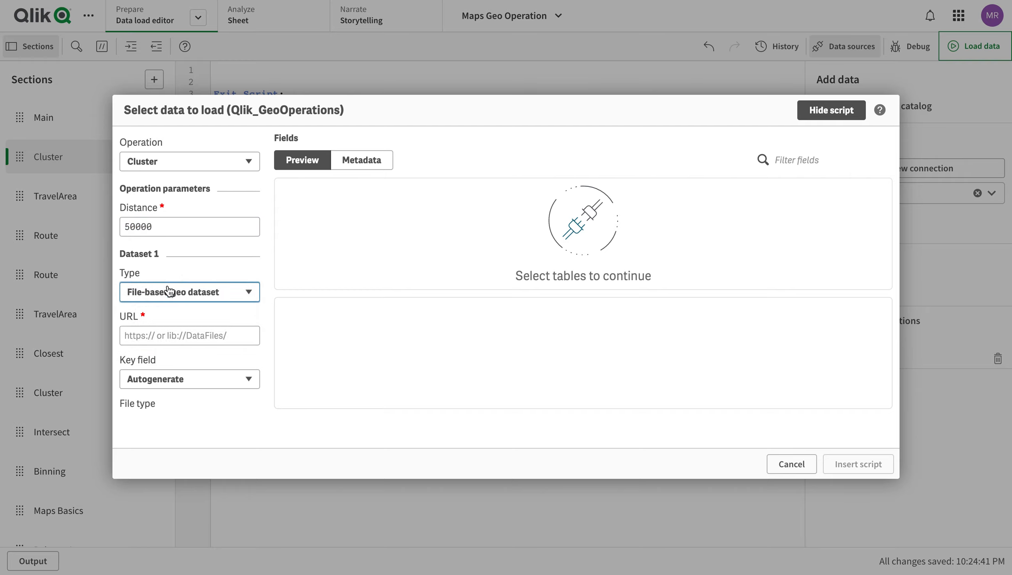
- Use the already loaded Store table as the dataset
{"action": "left_click", "coordinate": [190, 292]}
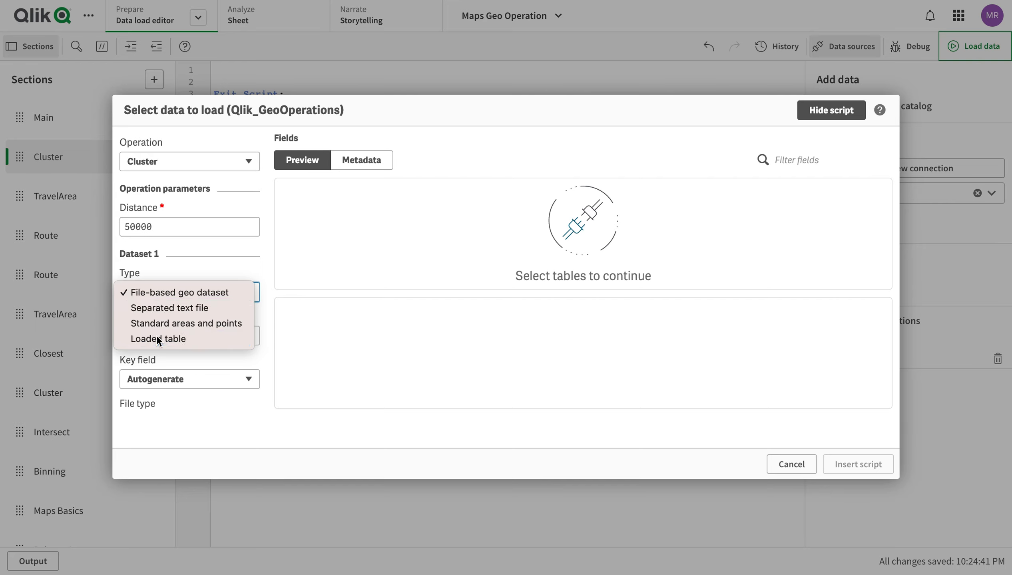
{"action": "left_click", "coordinate": [159, 339]}
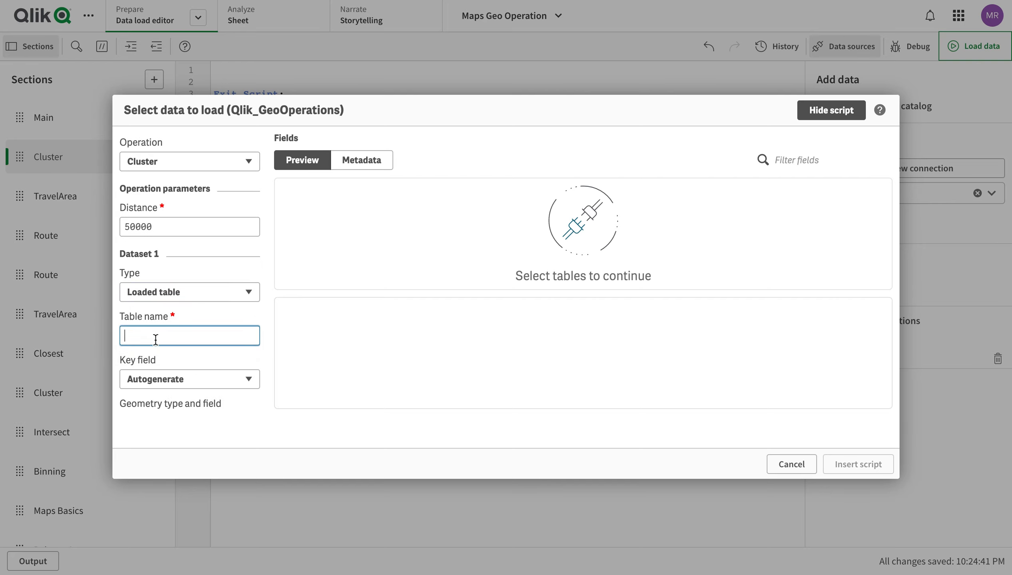
{"action": "type", "text": "Sotre"}
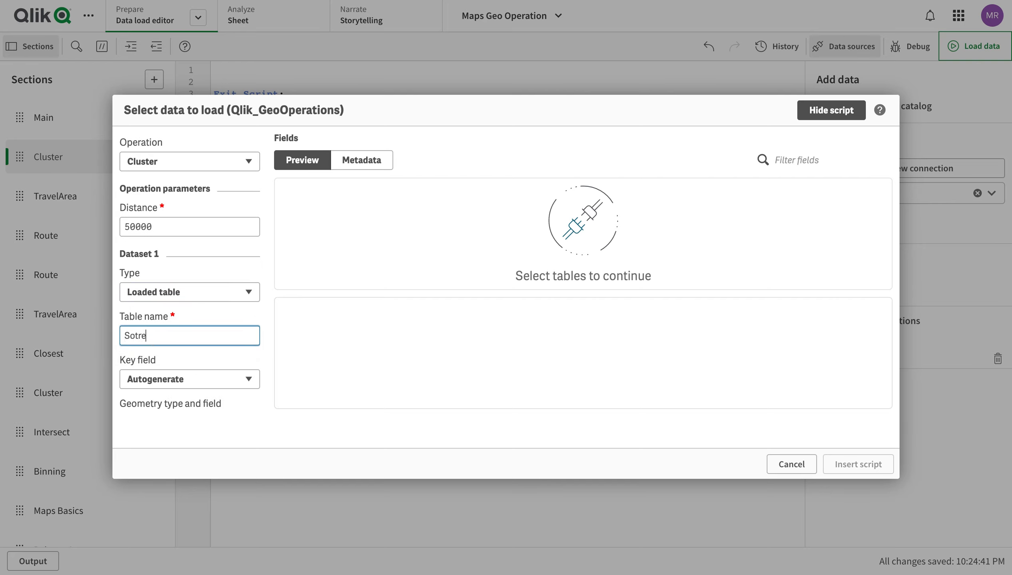
{"action": "type", "text": "Store"}
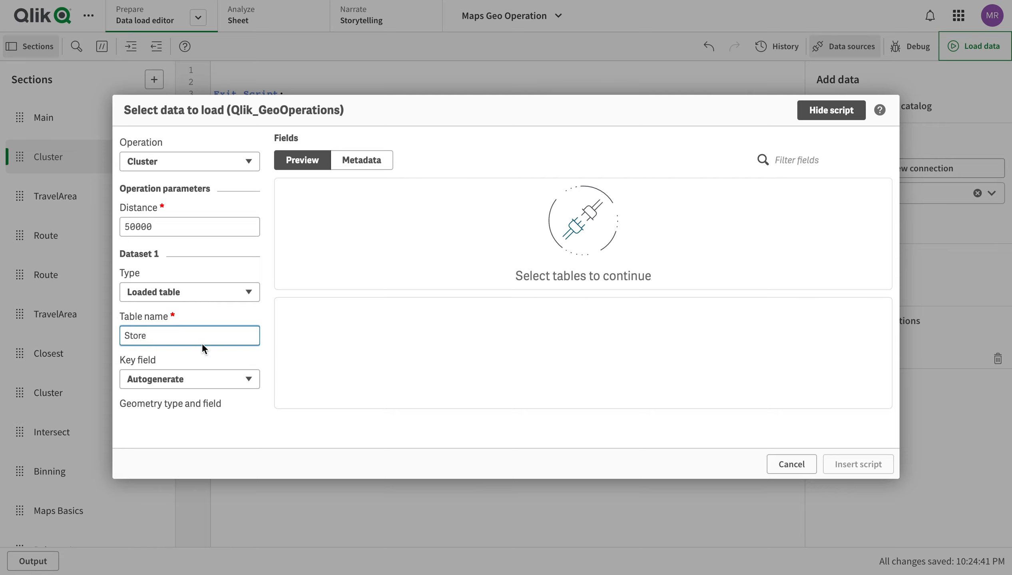
- Specify key field StoreID, point field StoreLoc, and include the ClusterResultTable output
{"action": "left_click", "coordinate": [189, 379]}
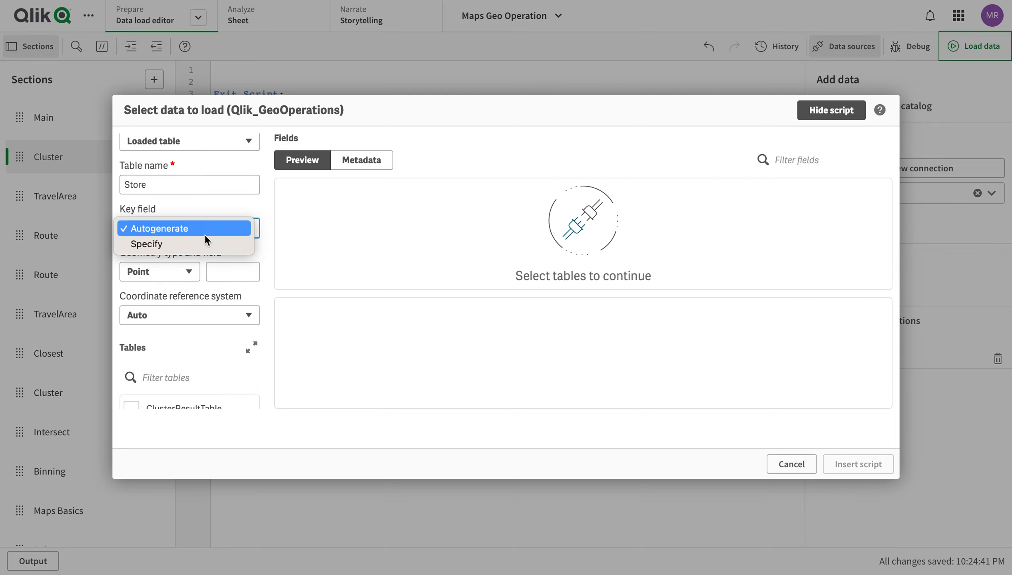
{"action": "left_click", "coordinate": [146, 245]}
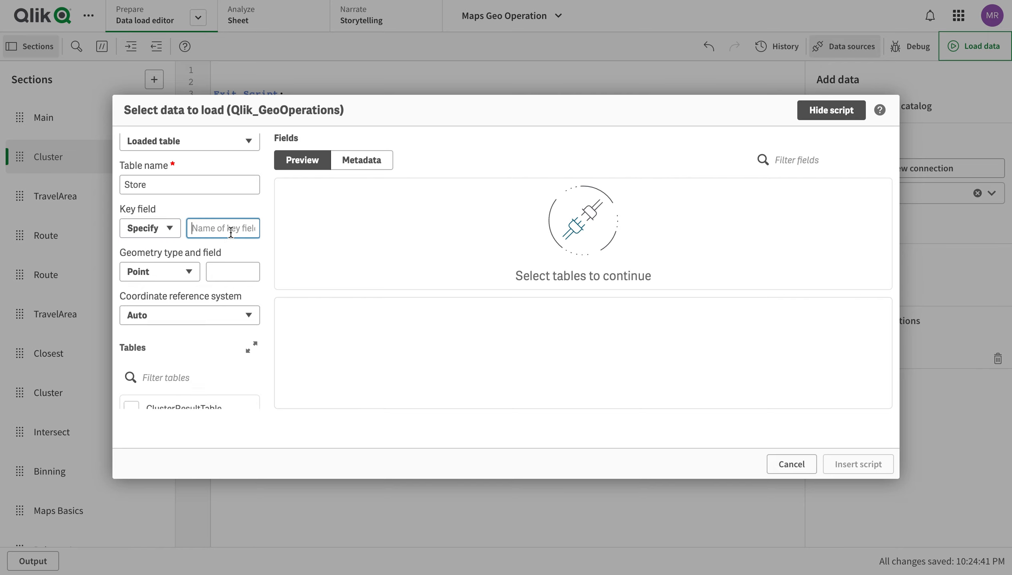
{"action": "type", "text": "StoreID"}
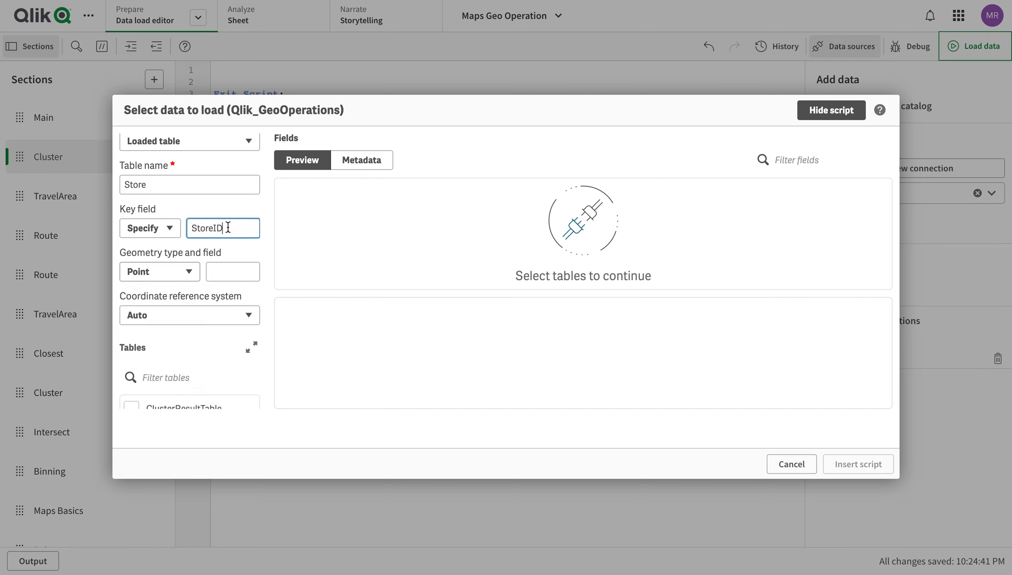
{"action": "left_click", "coordinate": [160, 272]}
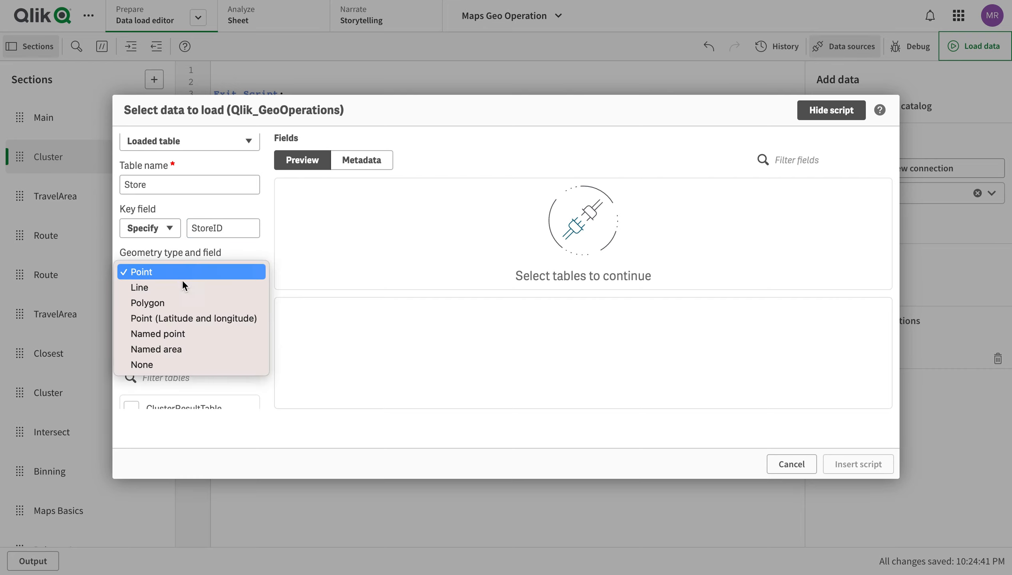
{"action": "mouse_move", "coordinate": [184, 309]}
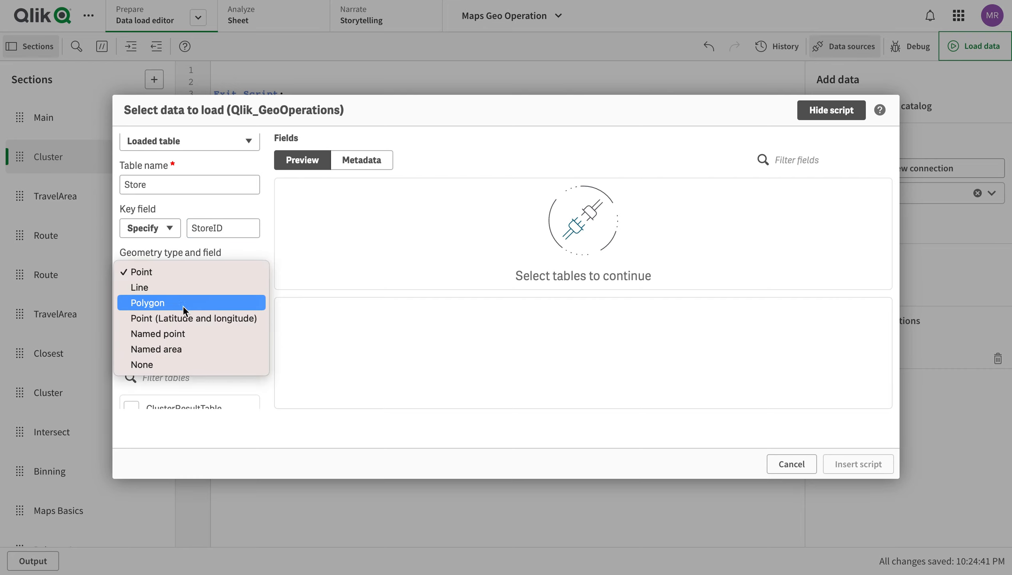
{"action": "mouse_move", "coordinate": [184, 323]}
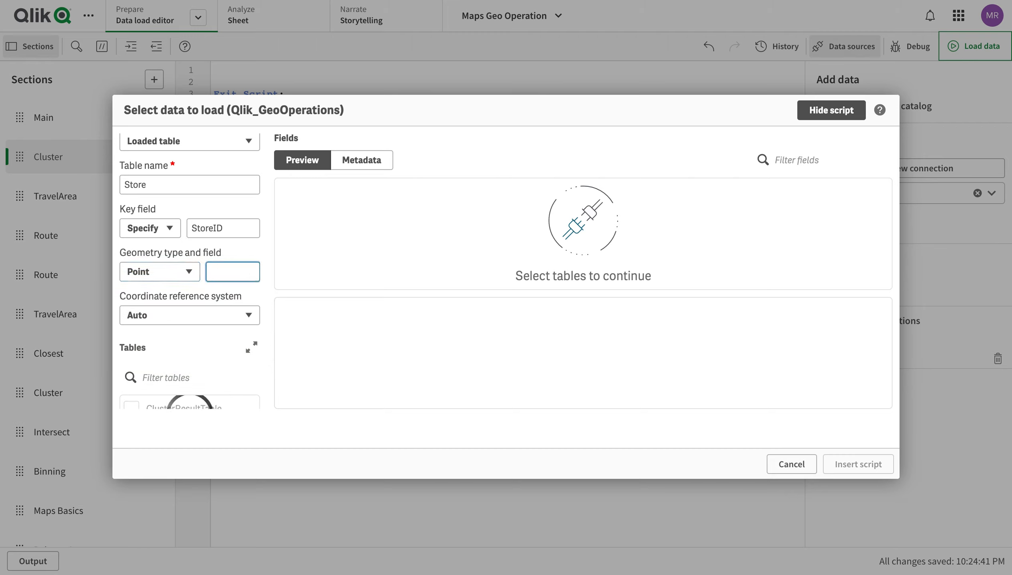
{"action": "type", "text": "StoreLoc"}
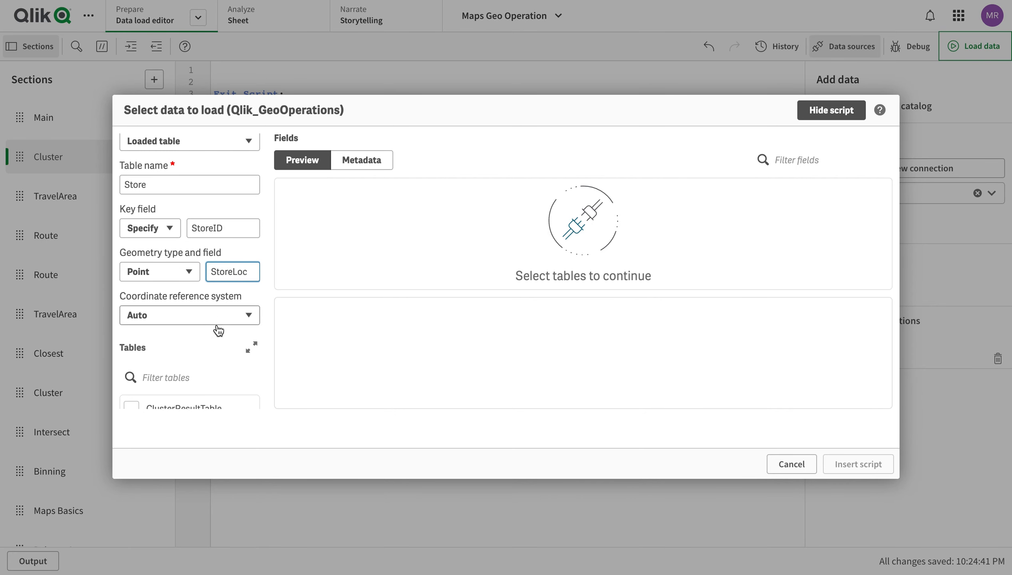
{"action": "left_click", "coordinate": [131, 382]}
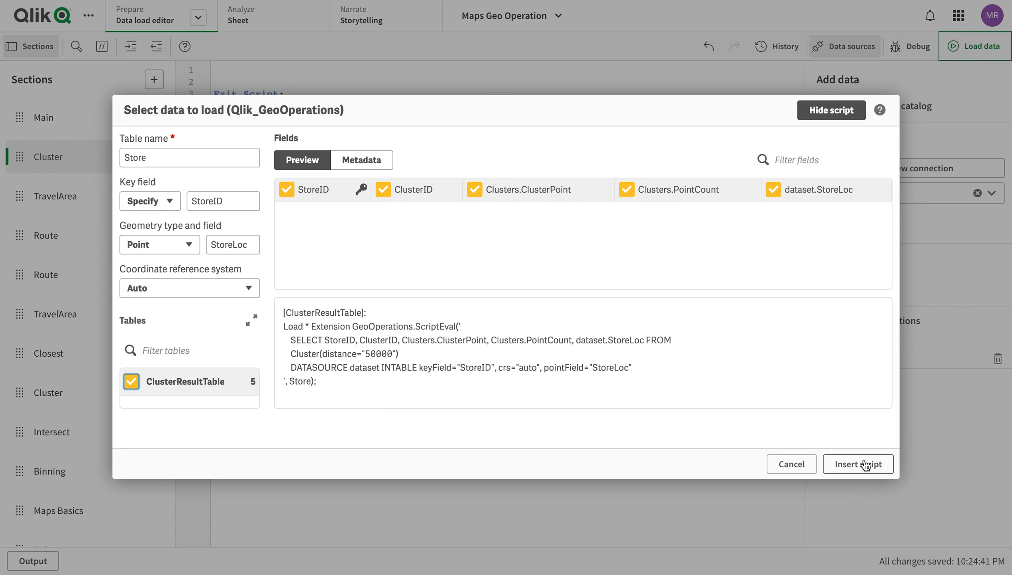
- Insert the generated cluster script and alias Clusters.ClusterPoint AS ClusterPoint
{"action": "left_click", "coordinate": [858, 464]}
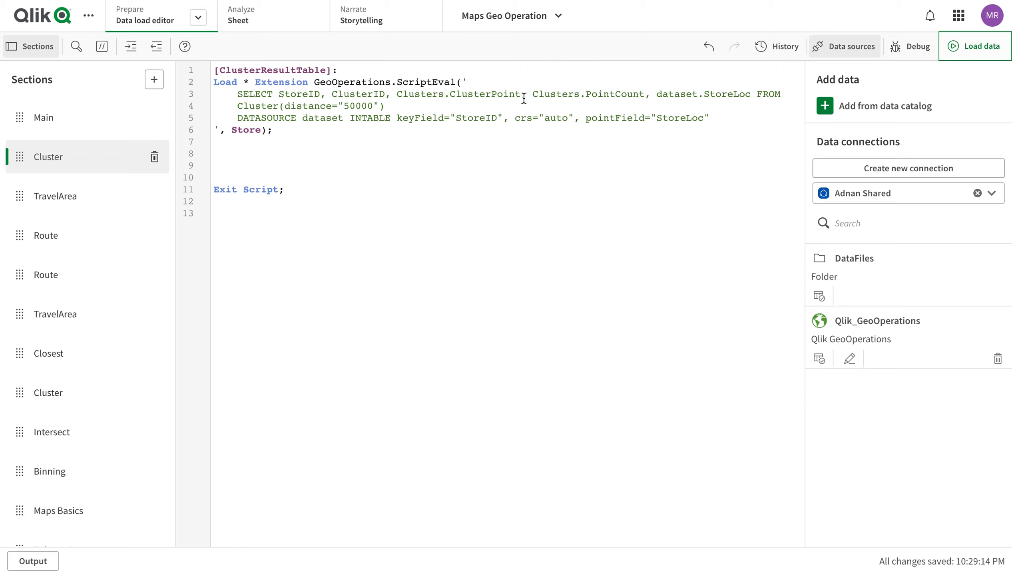
{"action": "type", "text": "AS"}
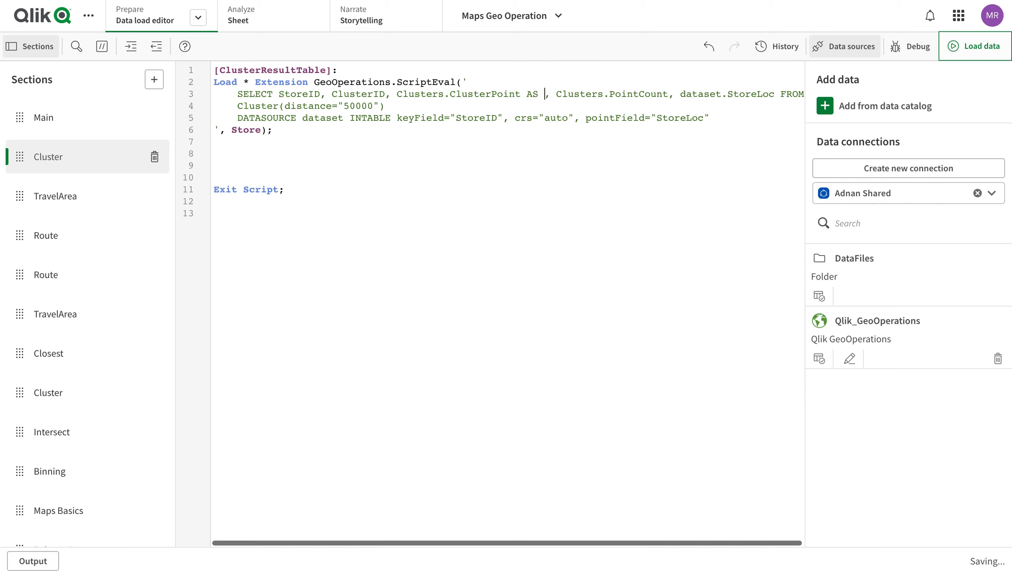
{"action": "type", "text": "Clust"}
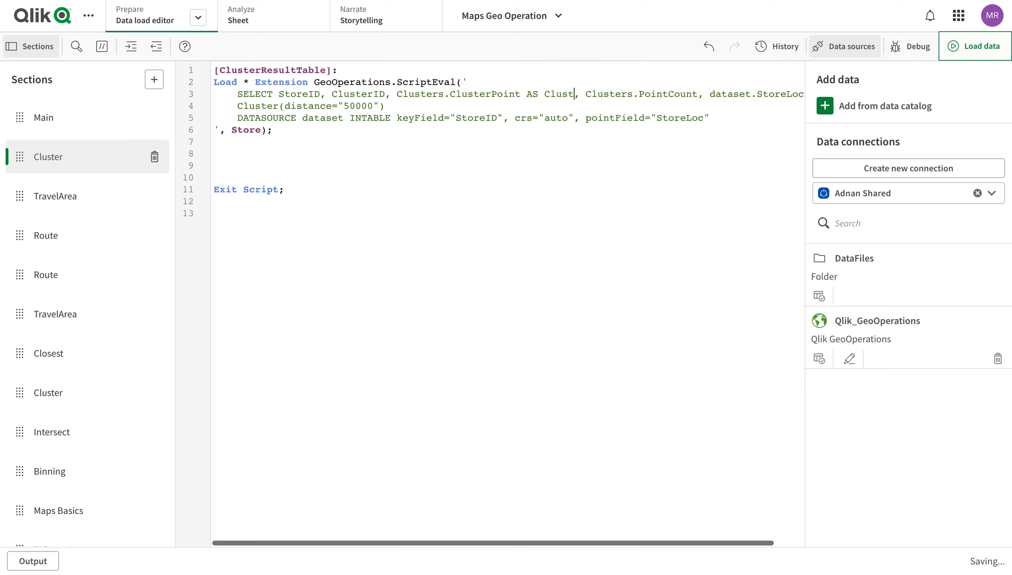
{"action": "key", "text": "Backspace"}
{"action": "type", "text": "erPoint"}
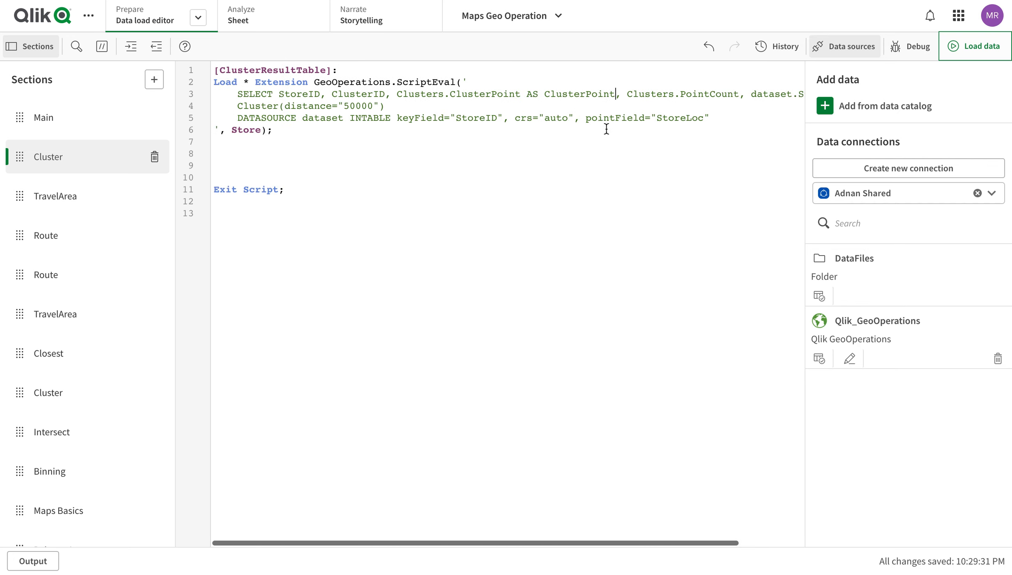
{"action": "double_click", "coordinate": [360, 106]}
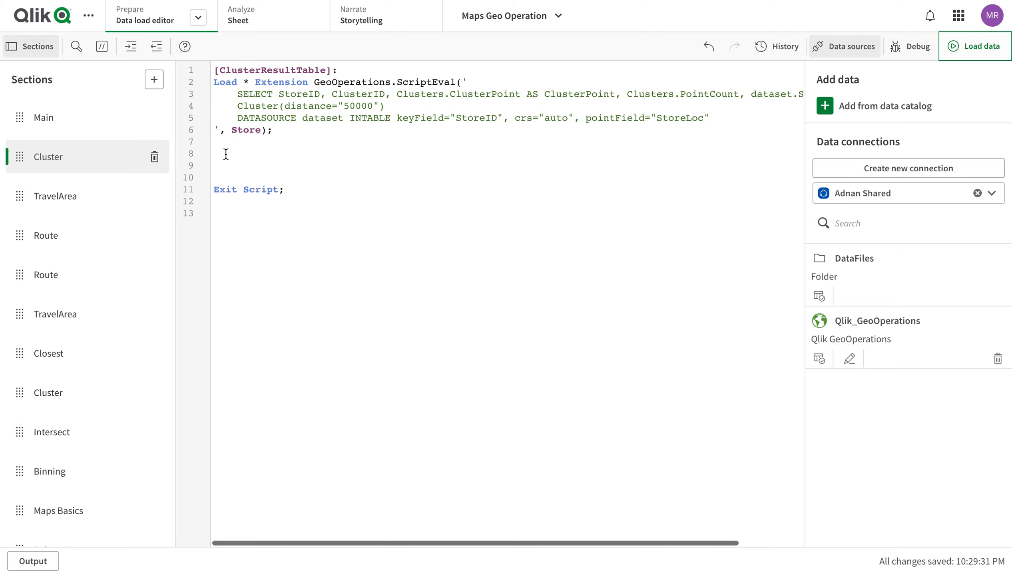
- Reload the app data and dismiss the finished report of 13,559 ClusterResultTable lines
{"action": "left_click", "coordinate": [982, 46]}
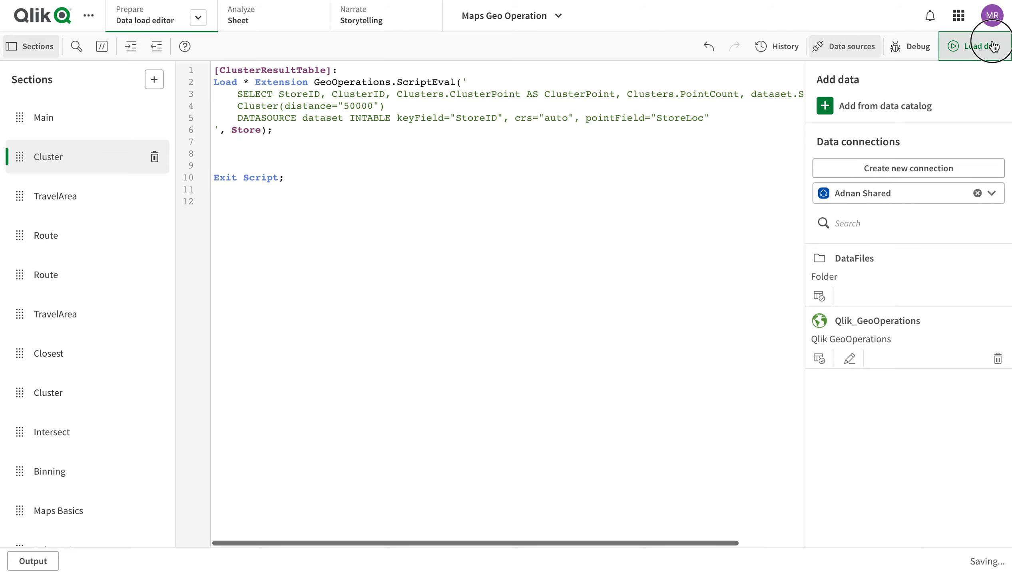
{"action": "left_click", "coordinate": [975, 47]}
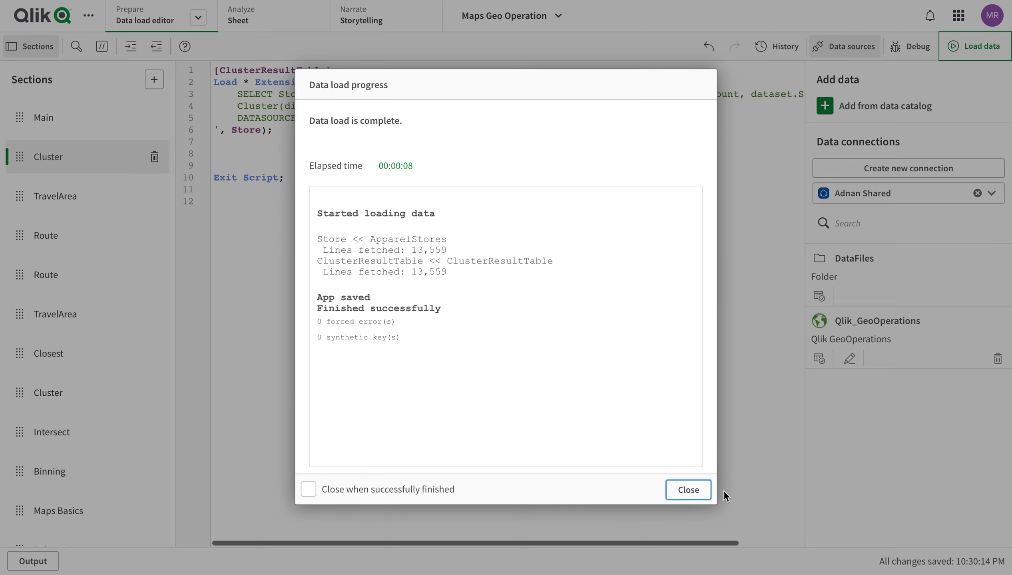
{"action": "left_click", "coordinate": [689, 490]}
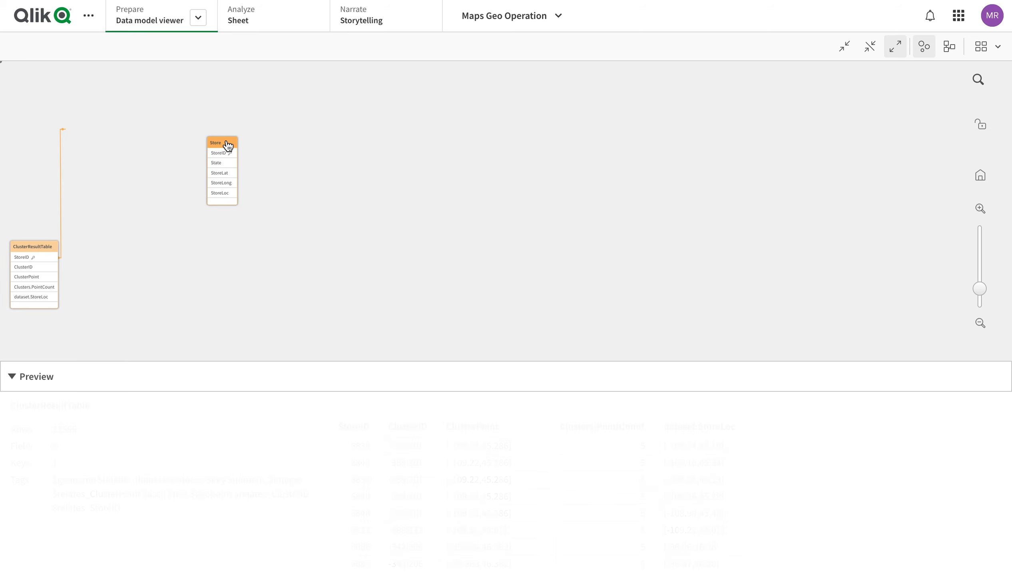
- Preview the Store and ClusterResultTable rows in the data model viewer
{"action": "left_click", "coordinate": [222, 143]}
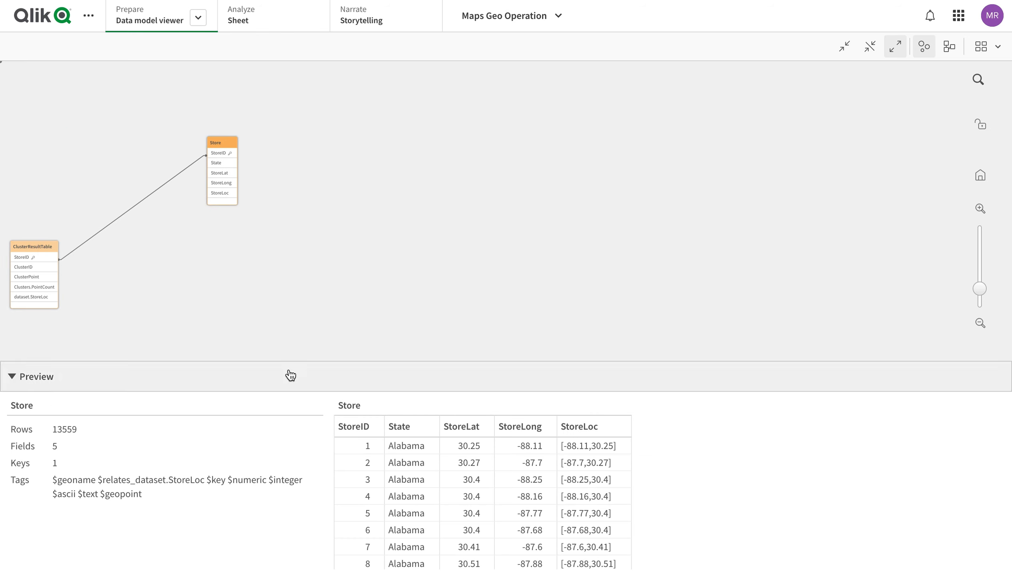
{"action": "left_click", "coordinate": [34, 246]}
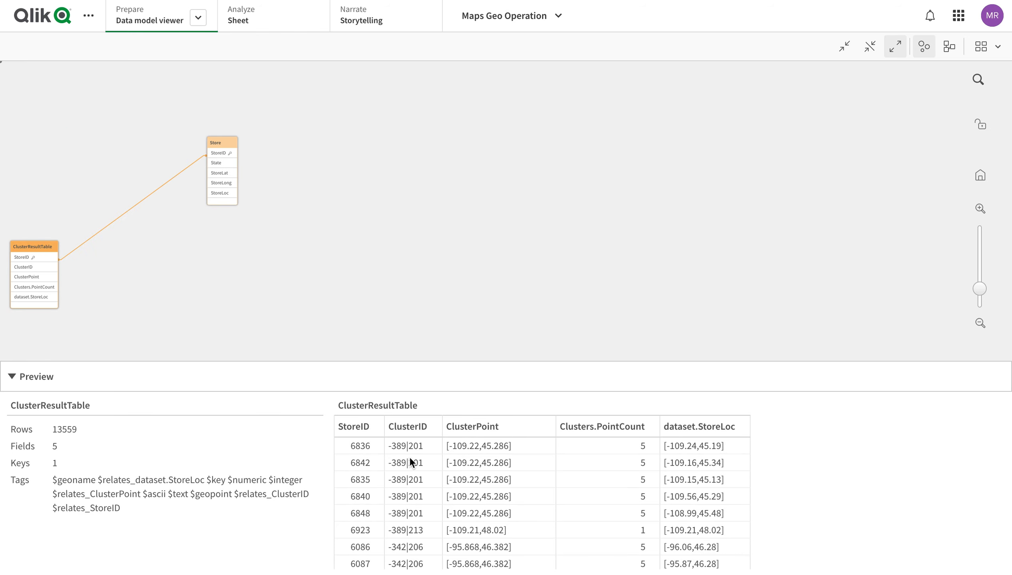
{"action": "mouse_move", "coordinate": [627, 447]}
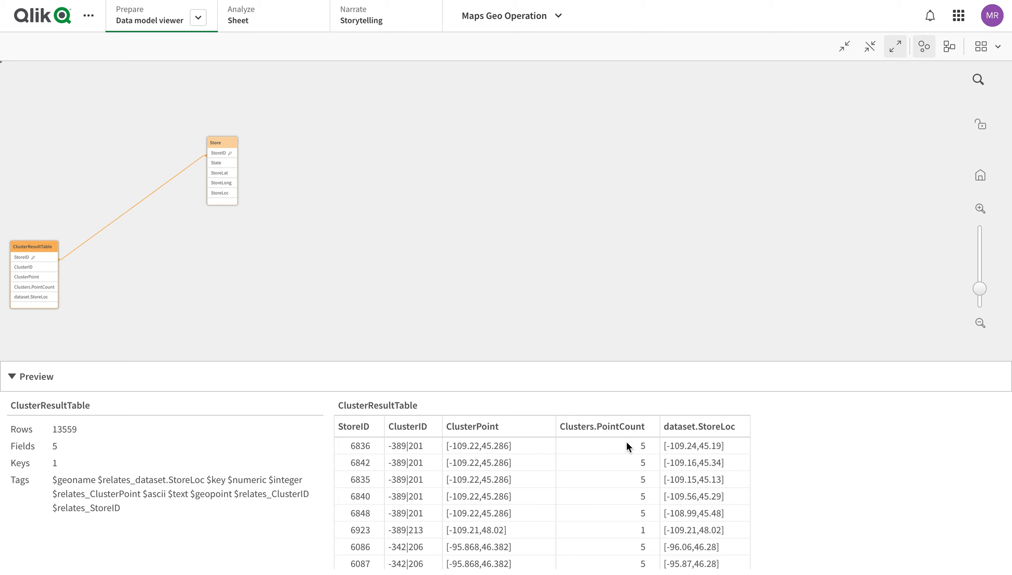
{"action": "scroll", "scroll_direction": "down", "scroll_amount": 3}
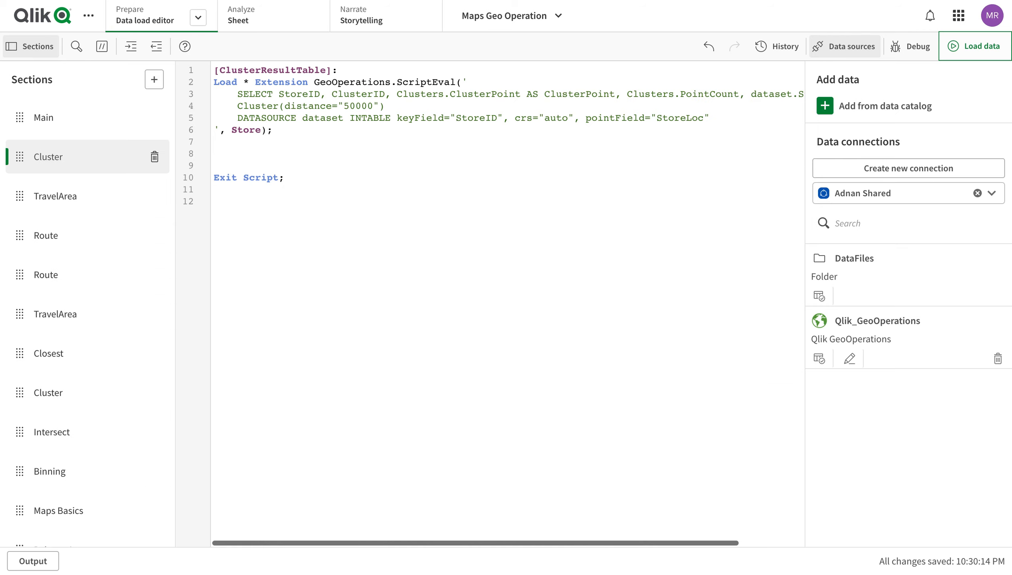
- Return to the Cluster sheet's store map
{"action": "left_click", "coordinate": [238, 21]}
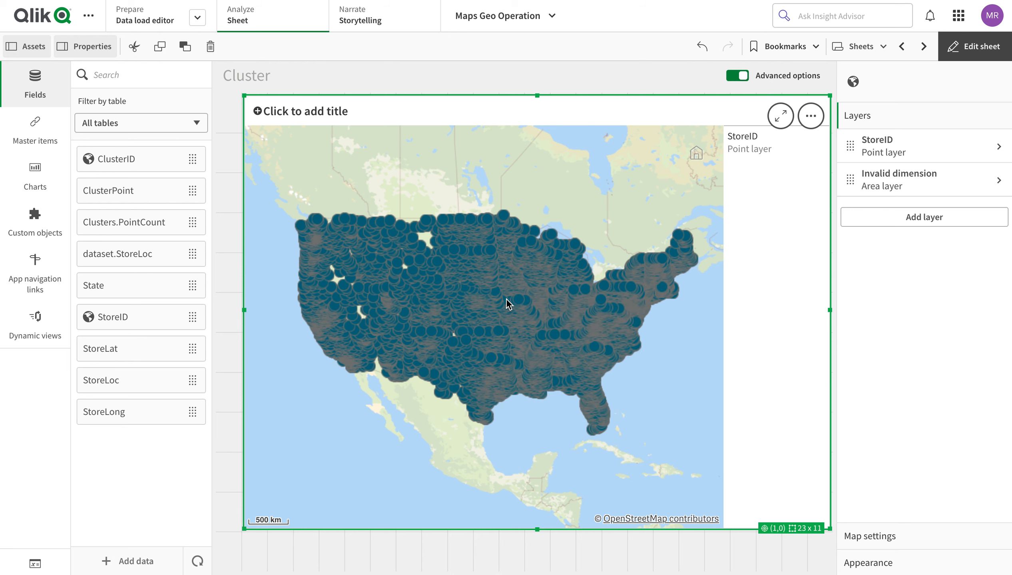
- Add a ClusterID point layer with ClusterPoint as its location field
{"action": "left_click", "coordinate": [883, 145]}
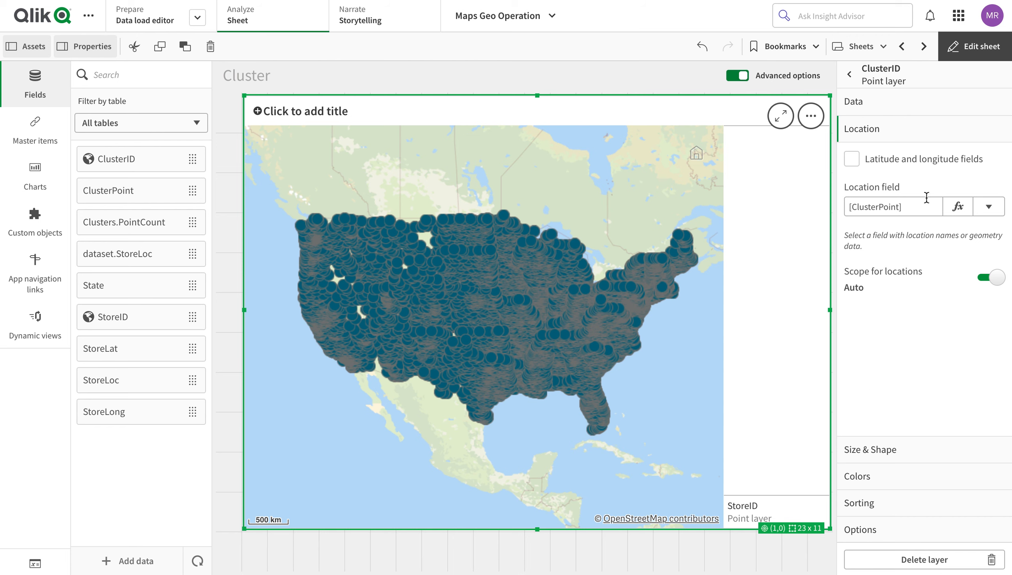
{"action": "left_click", "coordinate": [989, 207]}
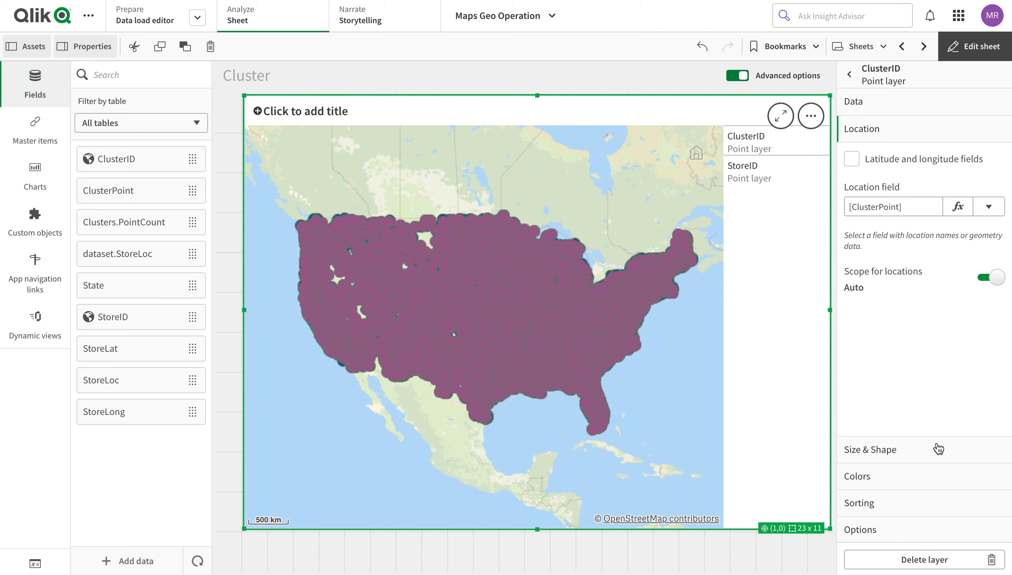
{"action": "left_click", "coordinate": [870, 450]}
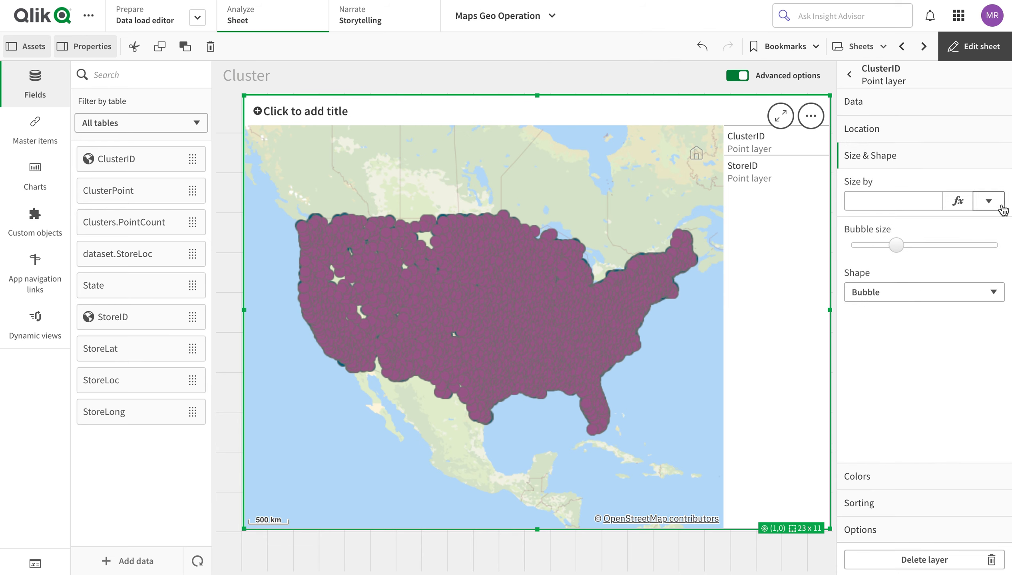
- Set the ClusterID layer's Size by to the Count(StoreID) aggregation
{"action": "left_click", "coordinate": [989, 201]}
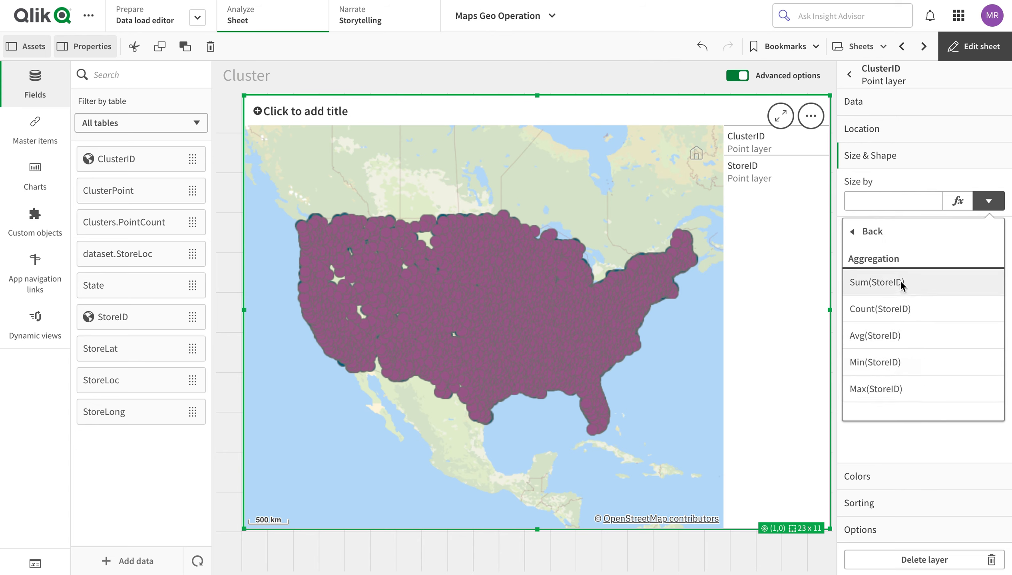
{"action": "left_click", "coordinate": [879, 309]}
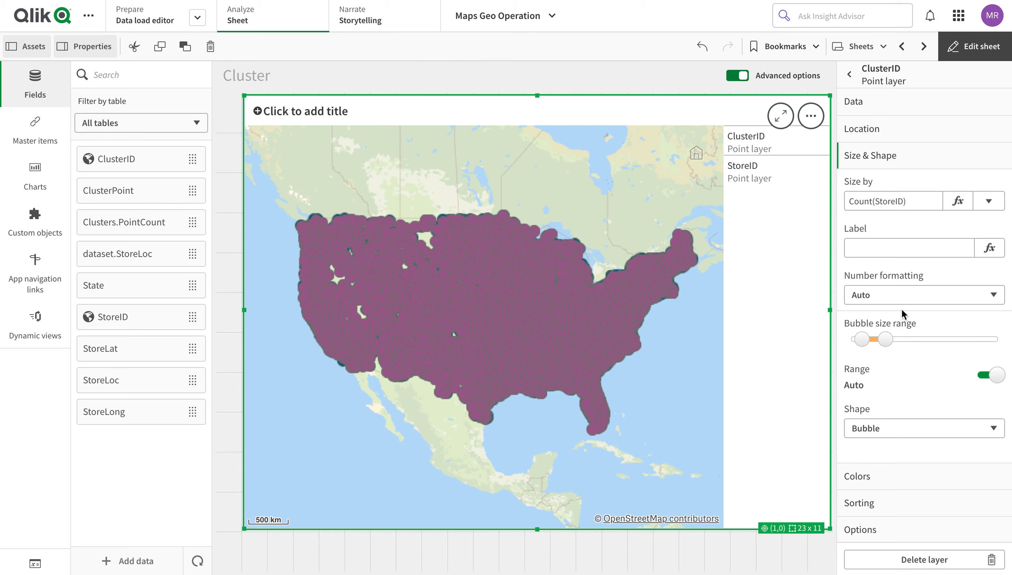
{"action": "mouse_move", "coordinate": [904, 441]}
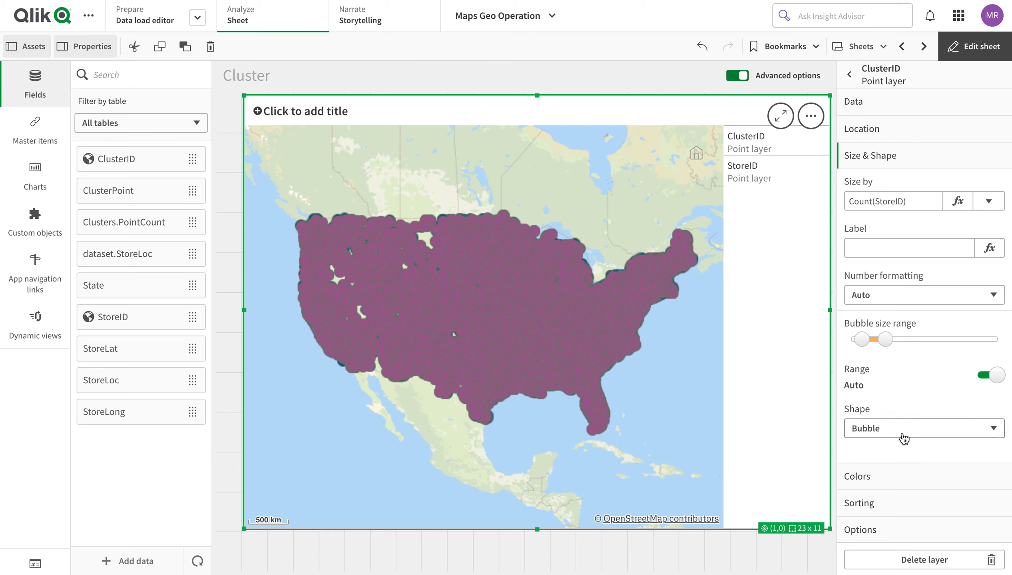
- Switch the ClusterID layer's colours from Single color to By measure, using Count(StoreID)
{"action": "left_click", "coordinate": [857, 315]}
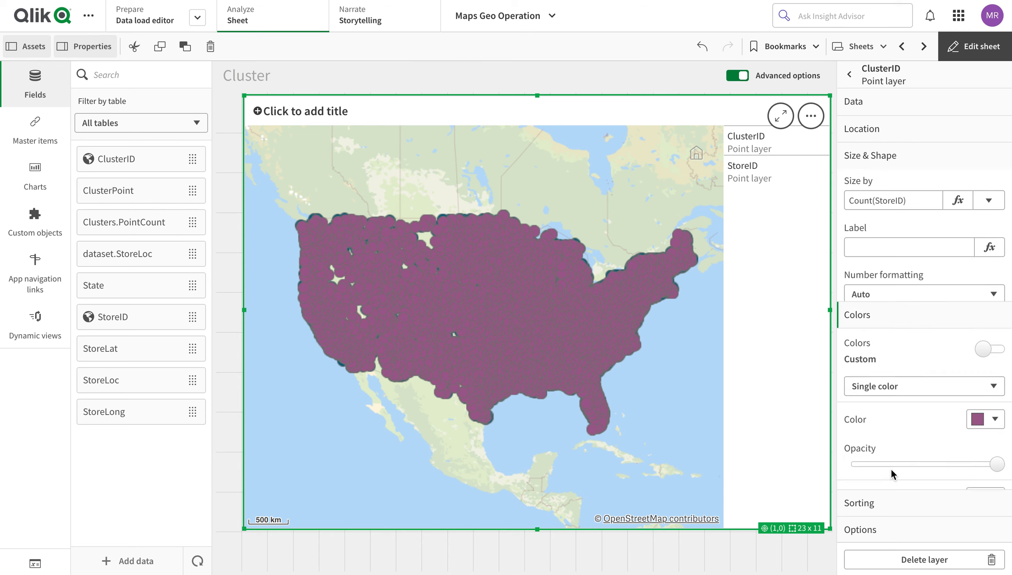
{"action": "left_click", "coordinate": [985, 420]}
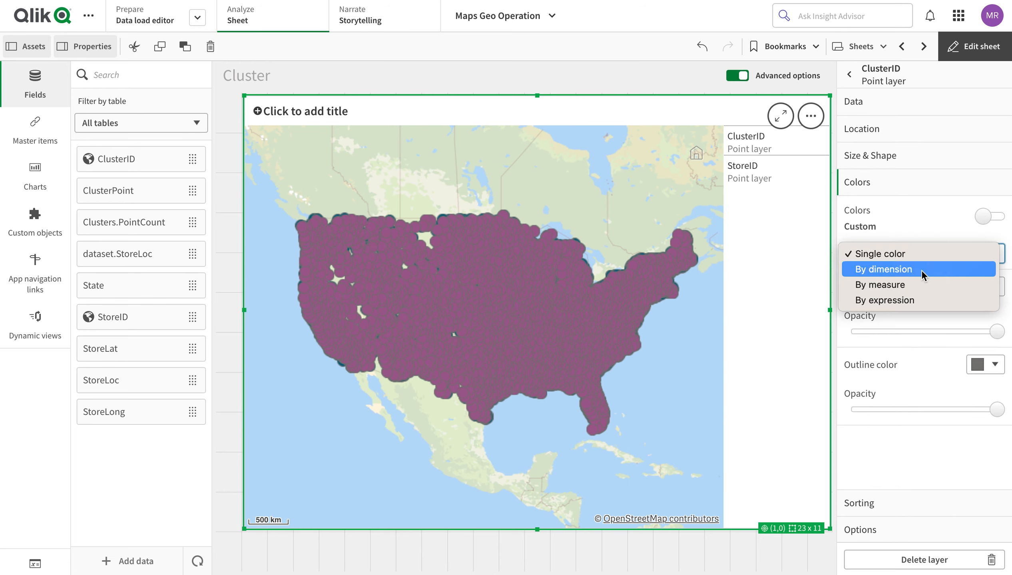
{"action": "left_click", "coordinate": [879, 285]}
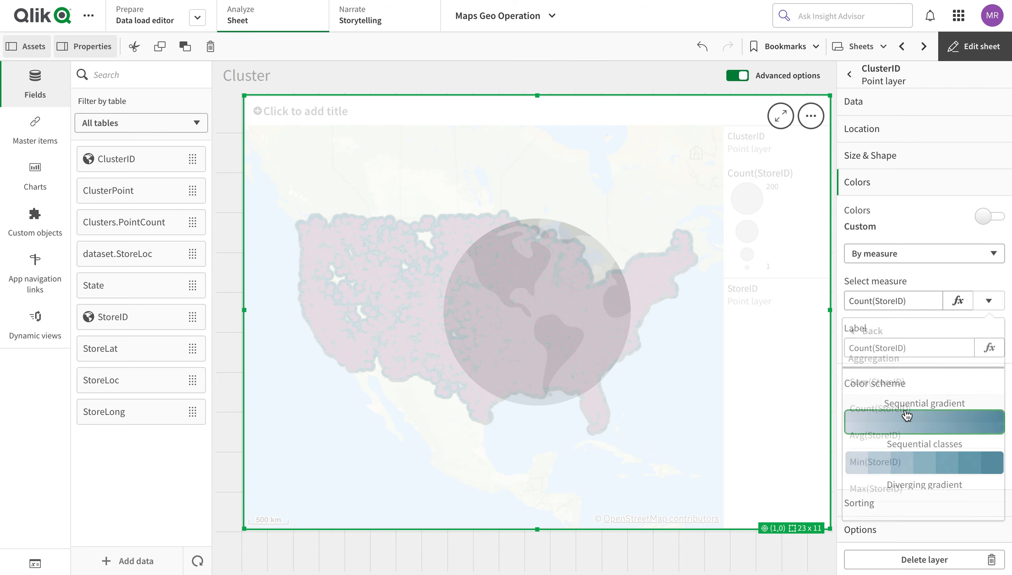
{"action": "left_click", "coordinate": [905, 415]}
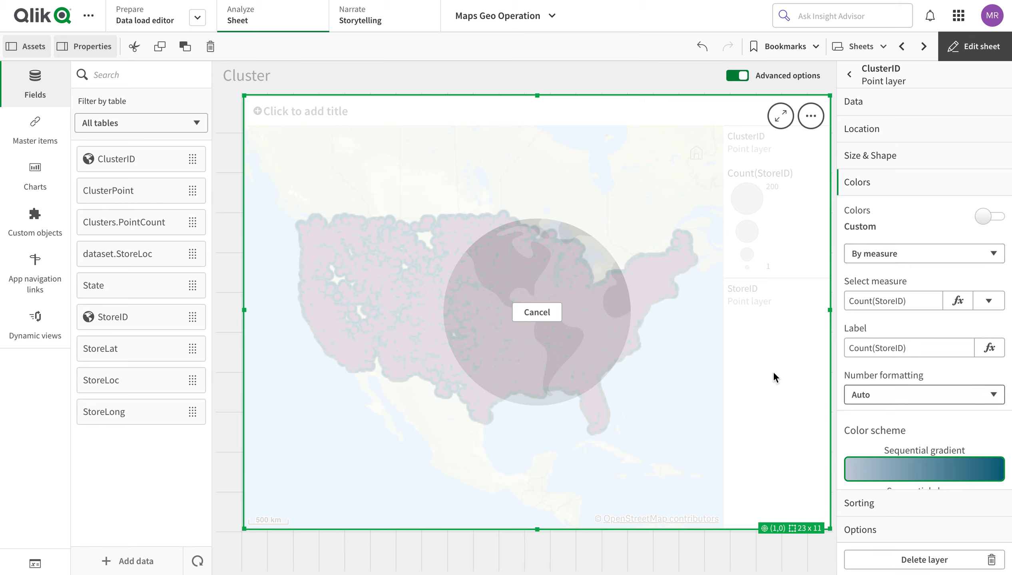
{"action": "mouse_move", "coordinate": [480, 288]}
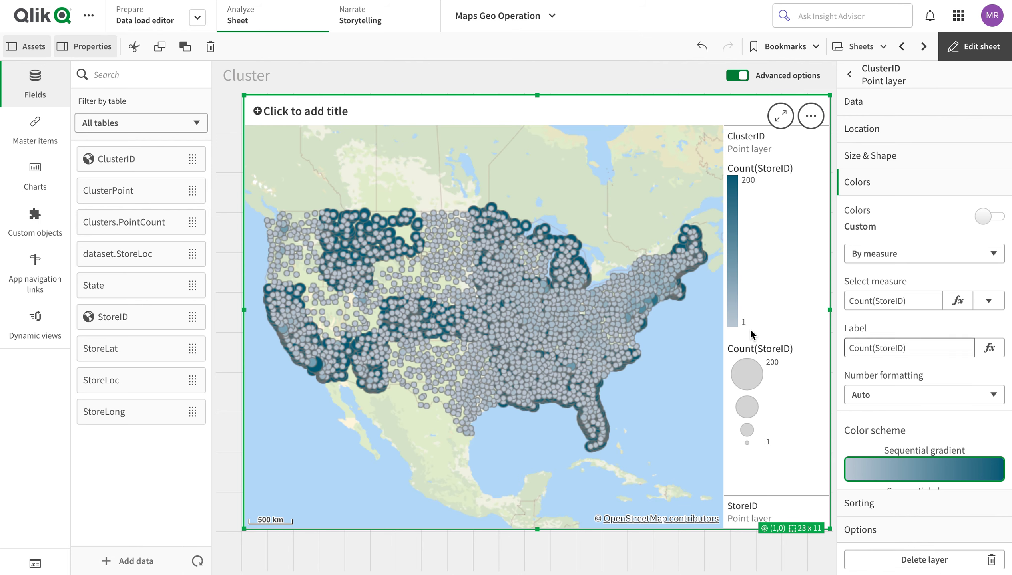
{"action": "mouse_move", "coordinate": [488, 320]}
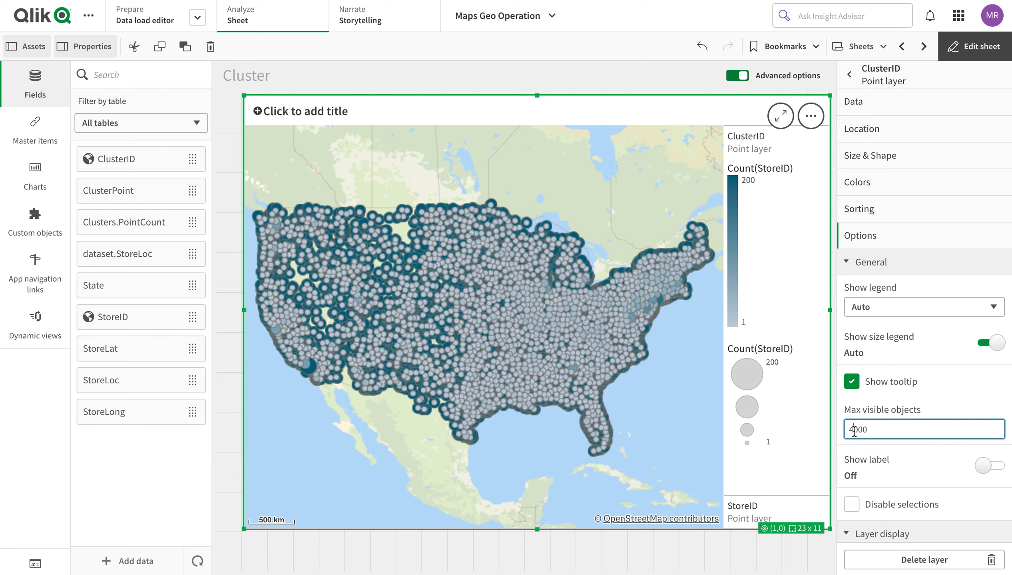
- Set Max visible objects to 10000 and return to the Layers list
{"action": "type", "text": "10000"}
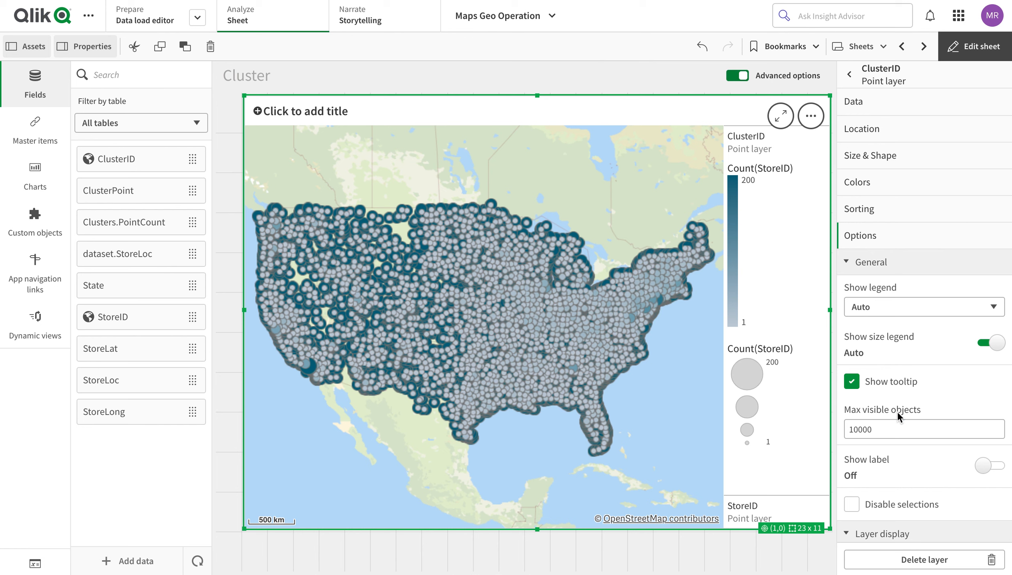
{"action": "mouse_move", "coordinate": [905, 542]}
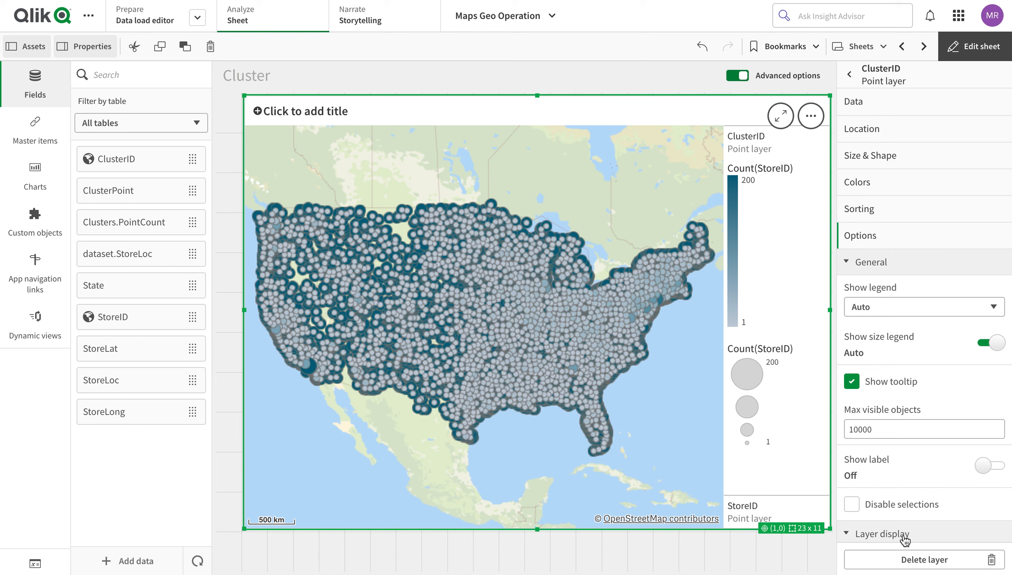
{"action": "mouse_move", "coordinate": [883, 146]}
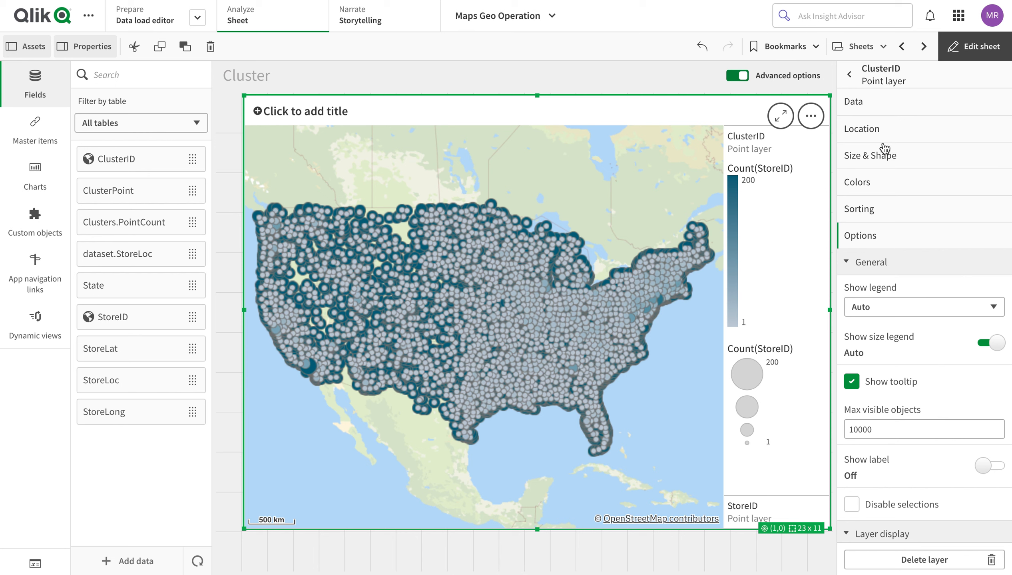
{"action": "left_click", "coordinate": [849, 73]}
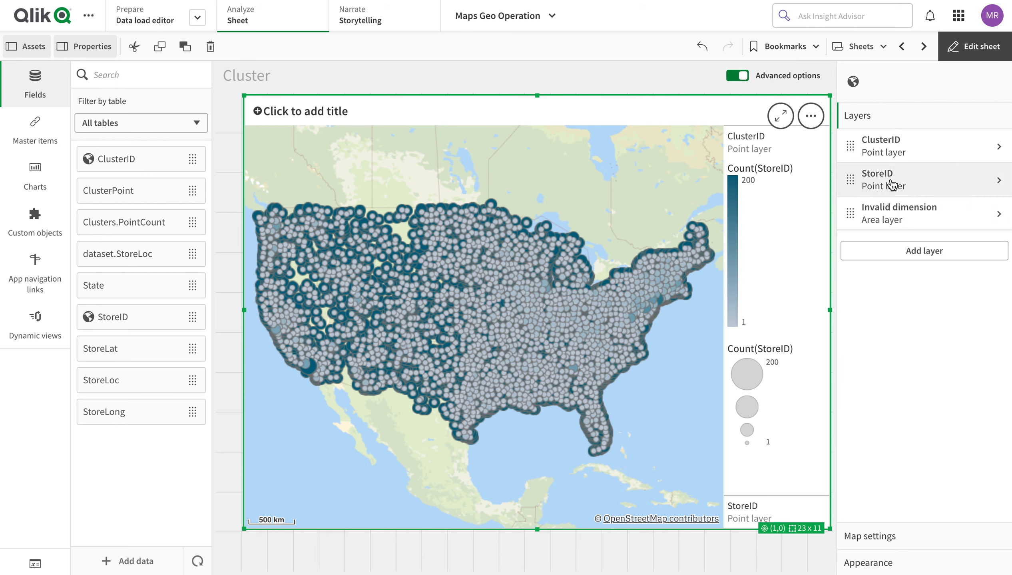
- Give the StoreID layer the calculation condition Count(distinct ClusterID)<4
{"action": "left_click", "coordinate": [899, 180]}
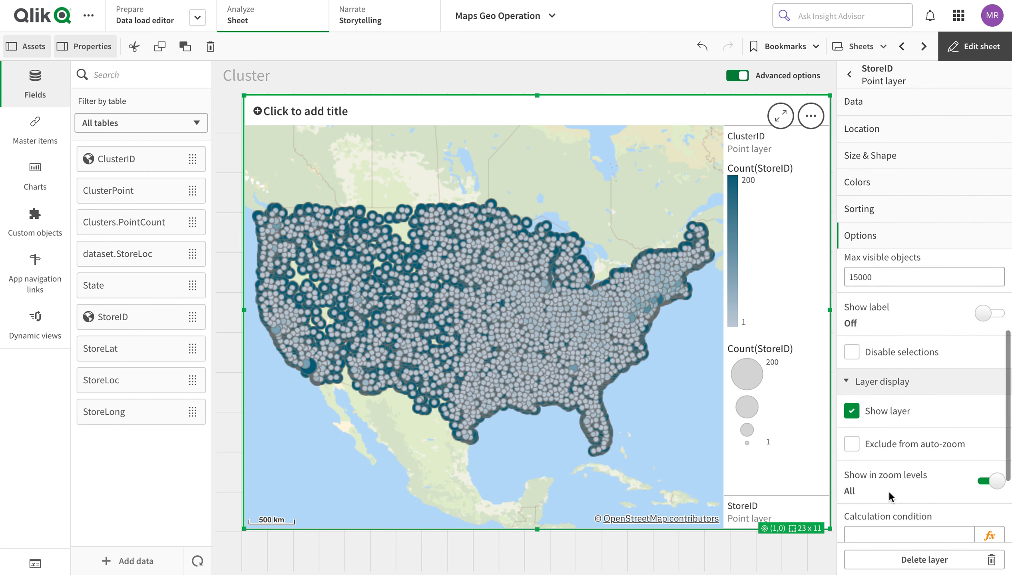
{"action": "left_click", "coordinate": [908, 473]}
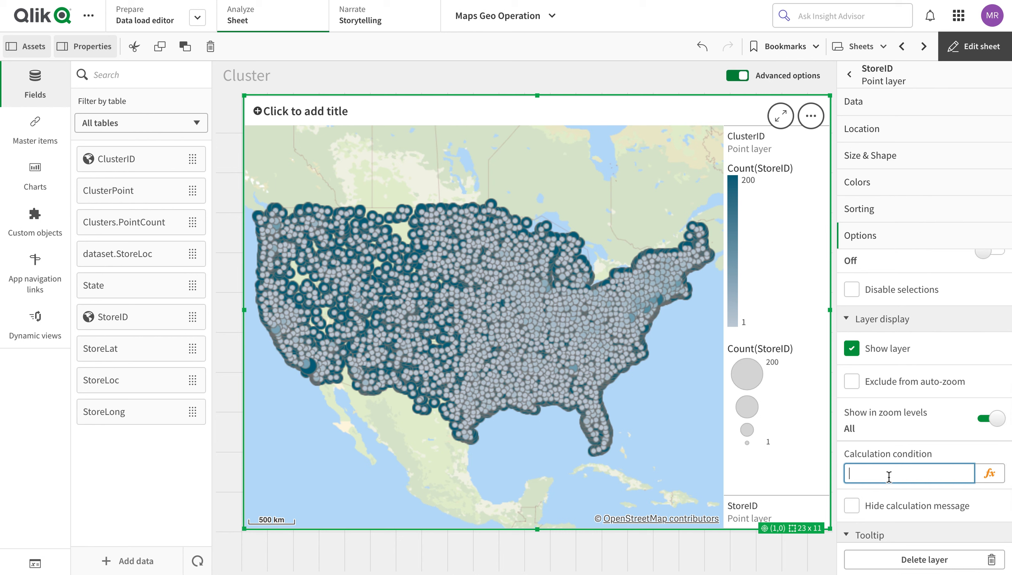
{"action": "mouse_move", "coordinate": [802, 408]}
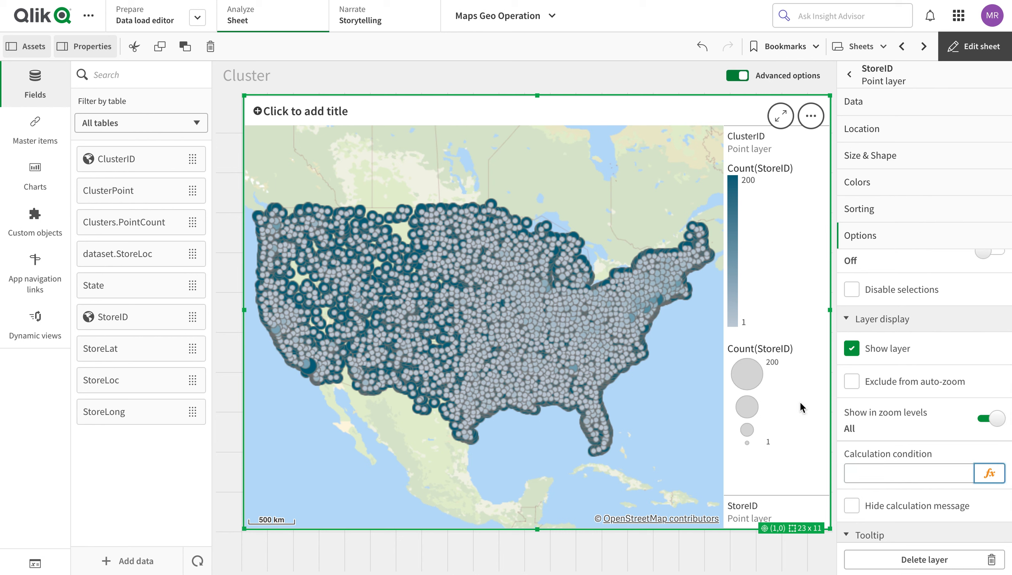
{"action": "left_click", "coordinate": [989, 473]}
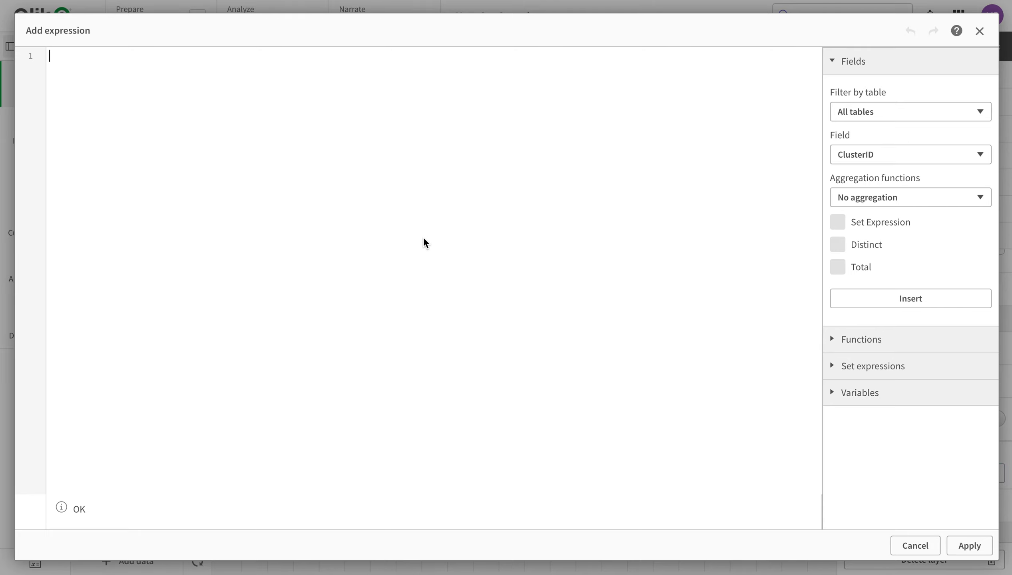
{"action": "type", "text": "Count("}
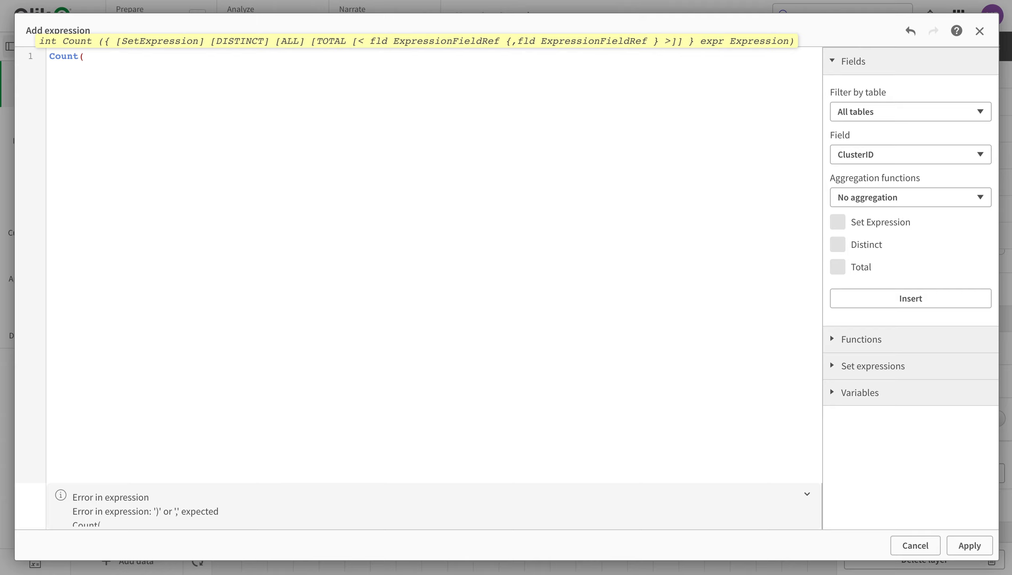
{"action": "type", "text": "Dis"}
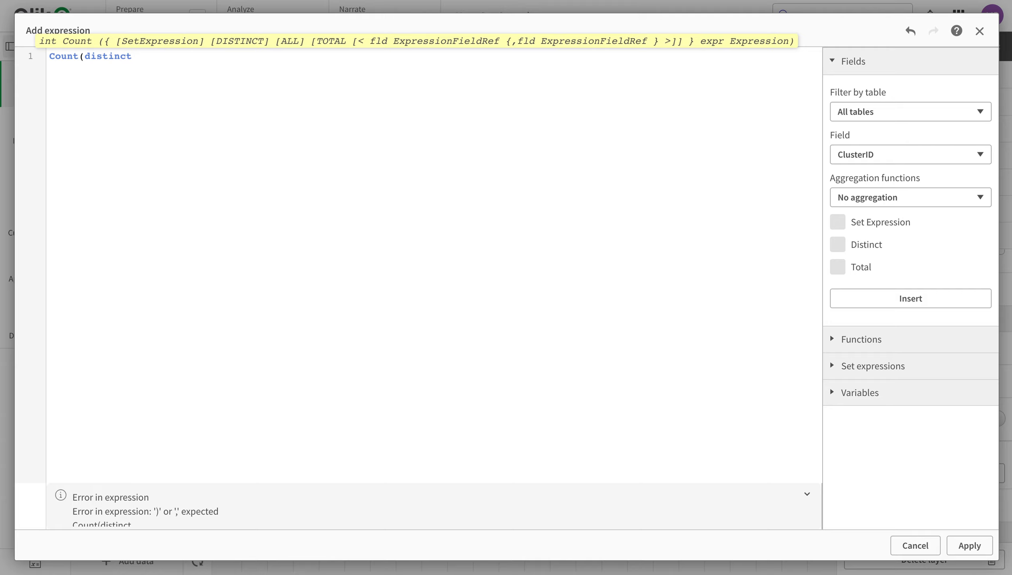
{"action": "type", "text": "Clu"}
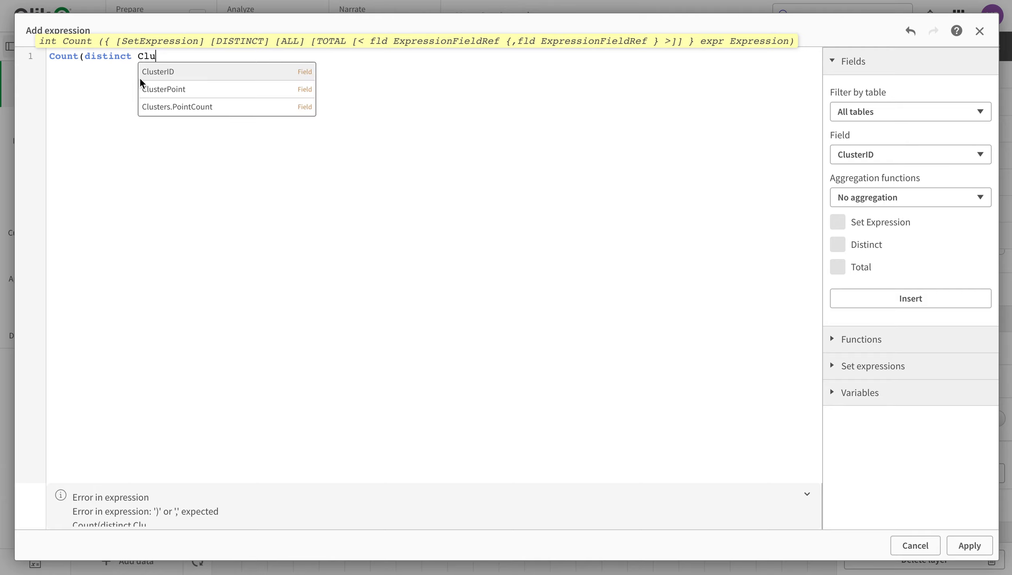
{"action": "left_click", "coordinate": [158, 72]}
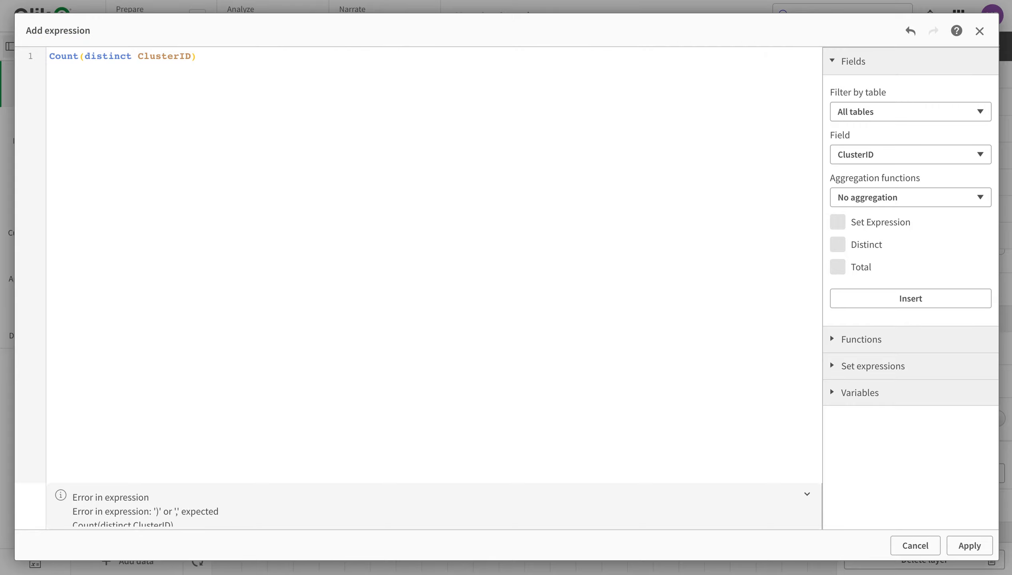
{"action": "type", "text": "<4"}
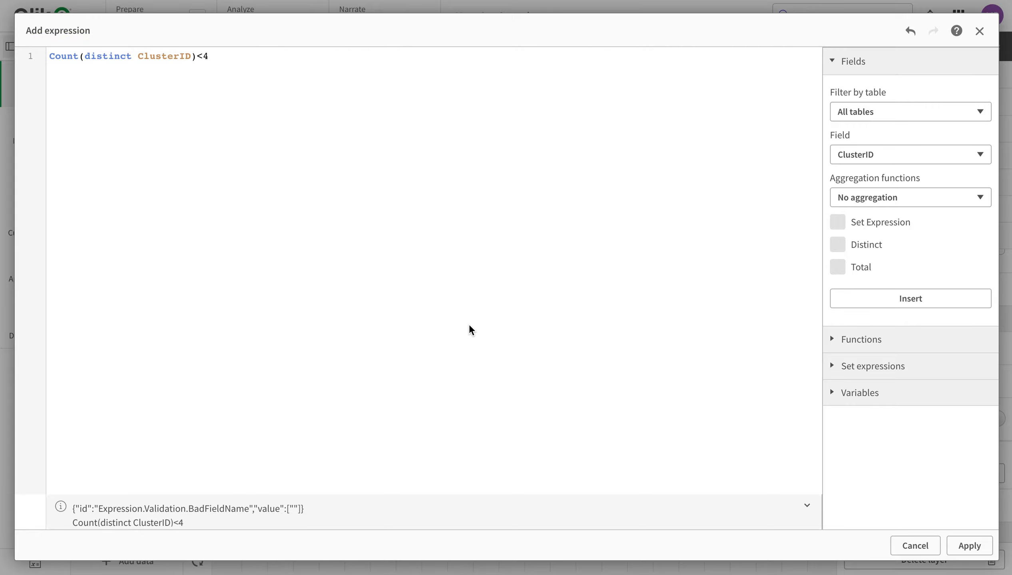
{"action": "left_click", "coordinate": [915, 546]}
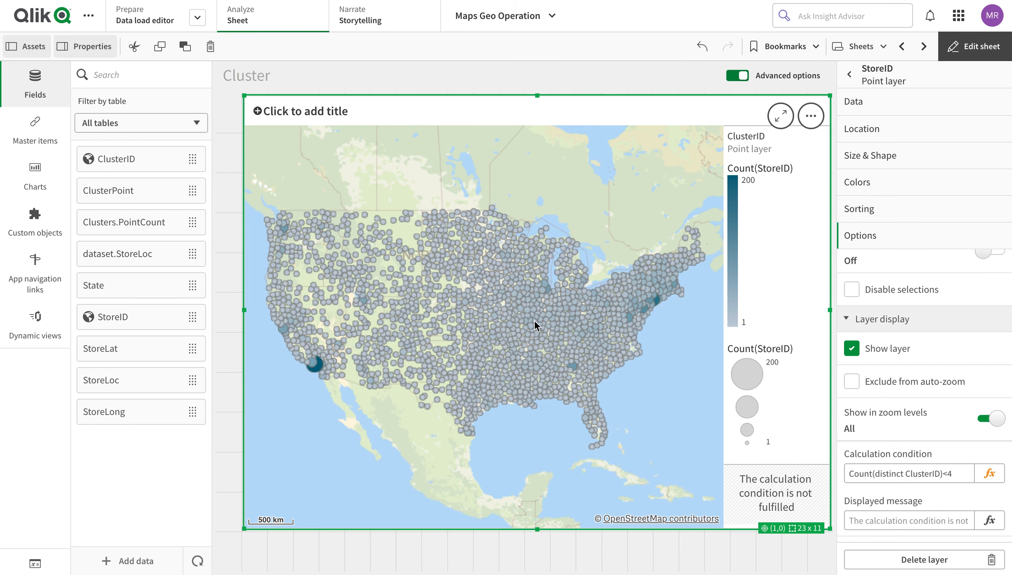
- Leave edit mode and select cluster -317|168 on the map
{"action": "left_click", "coordinate": [980, 46]}
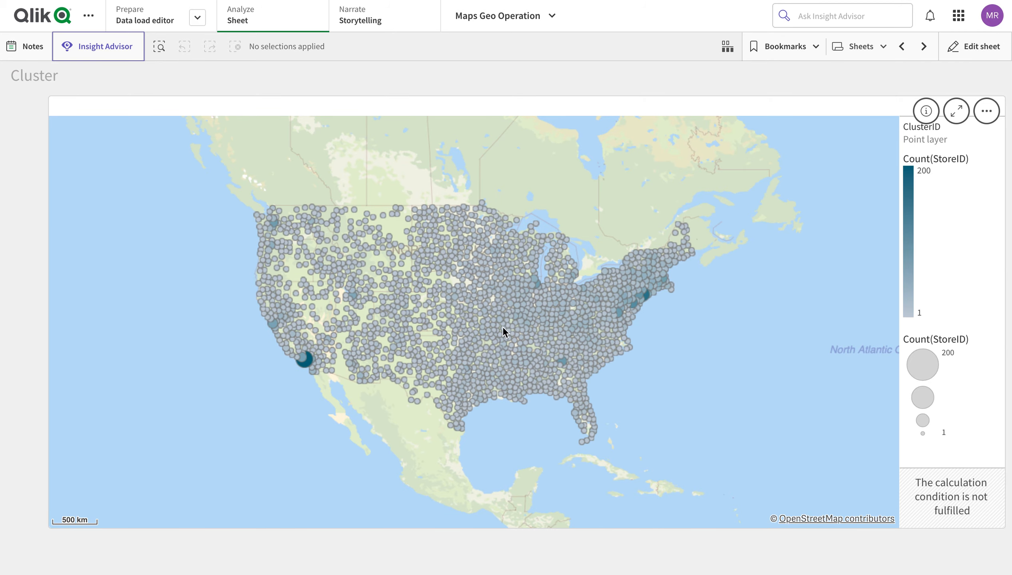
{"action": "mouse_move", "coordinate": [534, 329]}
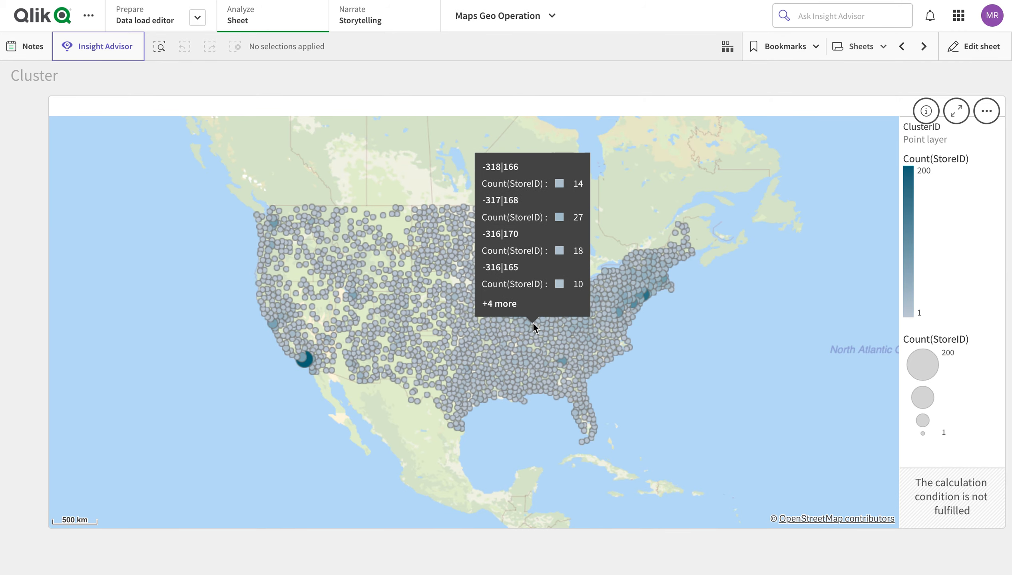
{"action": "left_click", "coordinate": [527, 325]}
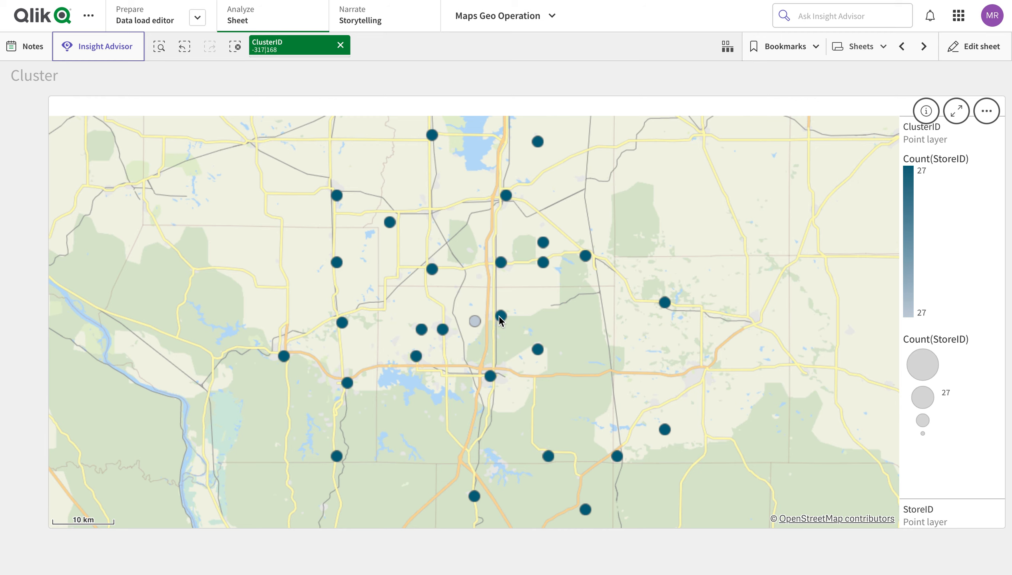
{"action": "mouse_move", "coordinate": [480, 329]}
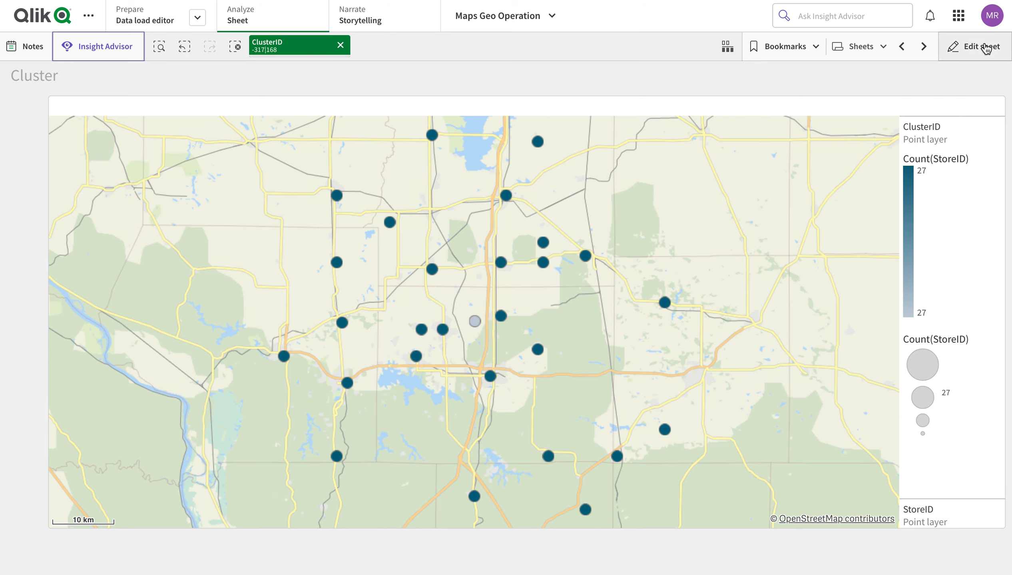
- Set the ClusterID layer's tooltip to Custom with a Count(StoreID) measure, then finish editing
{"action": "left_click", "coordinate": [982, 46]}
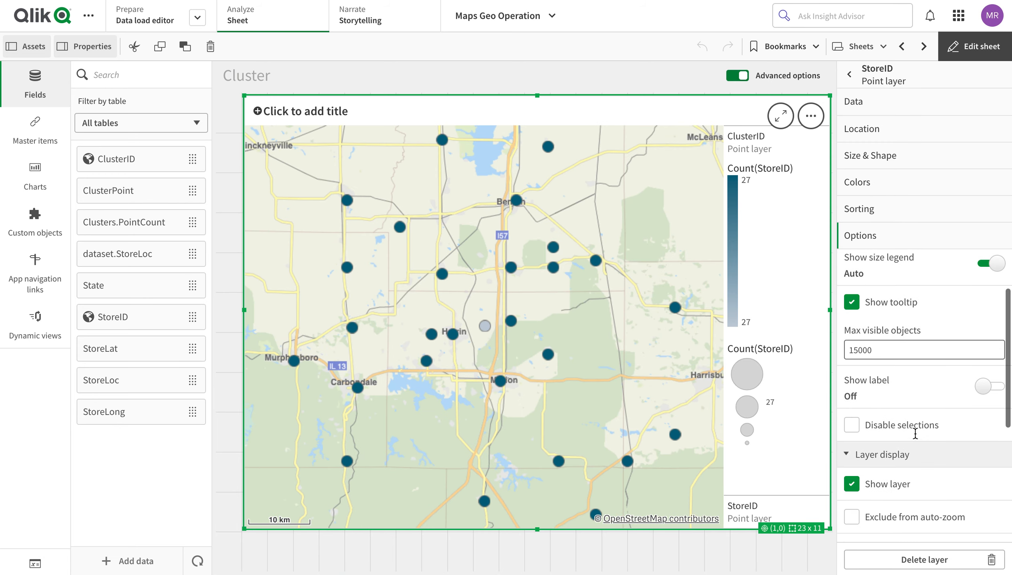
{"action": "mouse_move", "coordinate": [905, 506]}
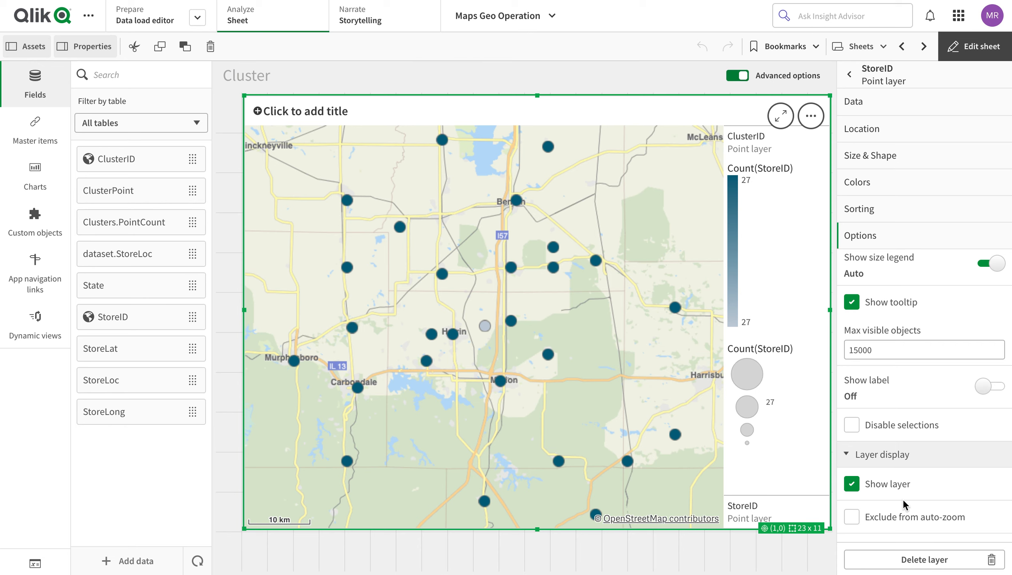
{"action": "mouse_move", "coordinate": [946, 151]}
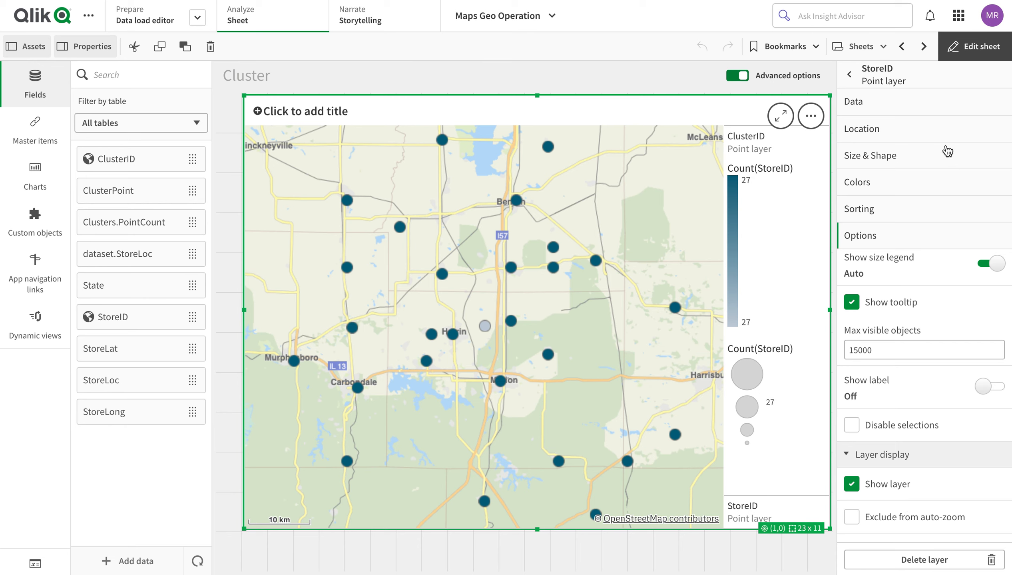
{"action": "mouse_move", "coordinate": [924, 405]}
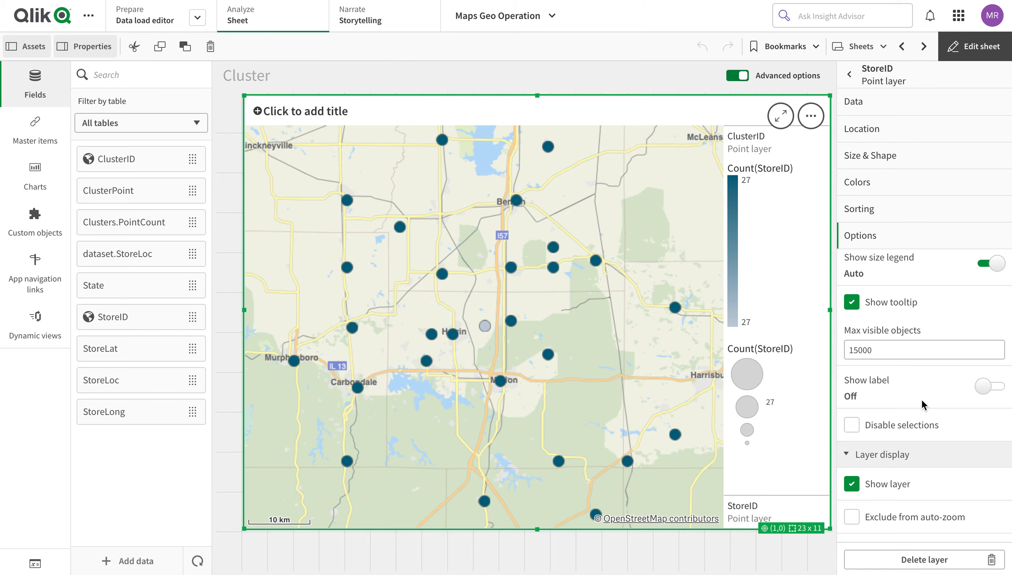
{"action": "left_click", "coordinate": [860, 47]}
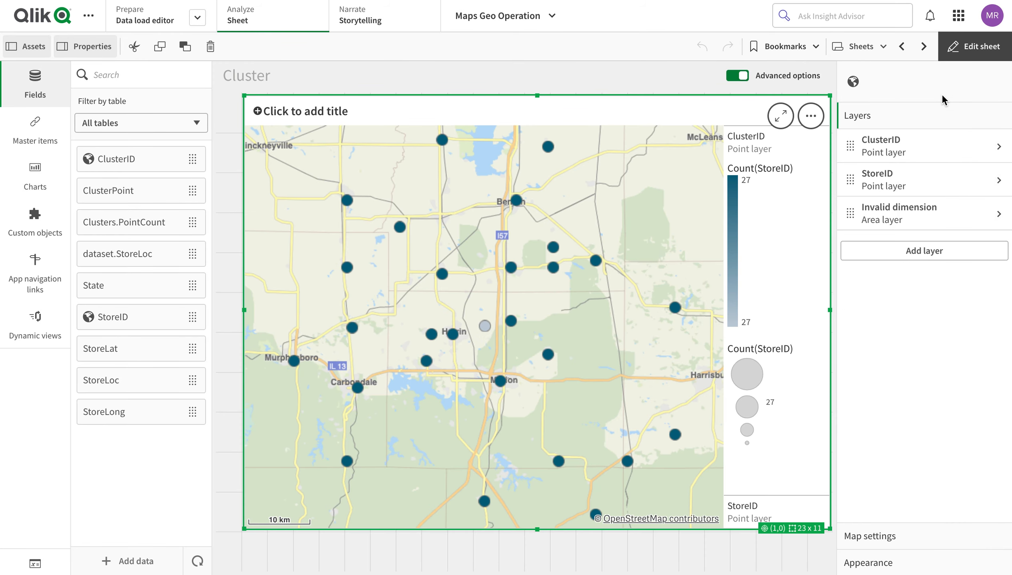
{"action": "left_click", "coordinate": [880, 146]}
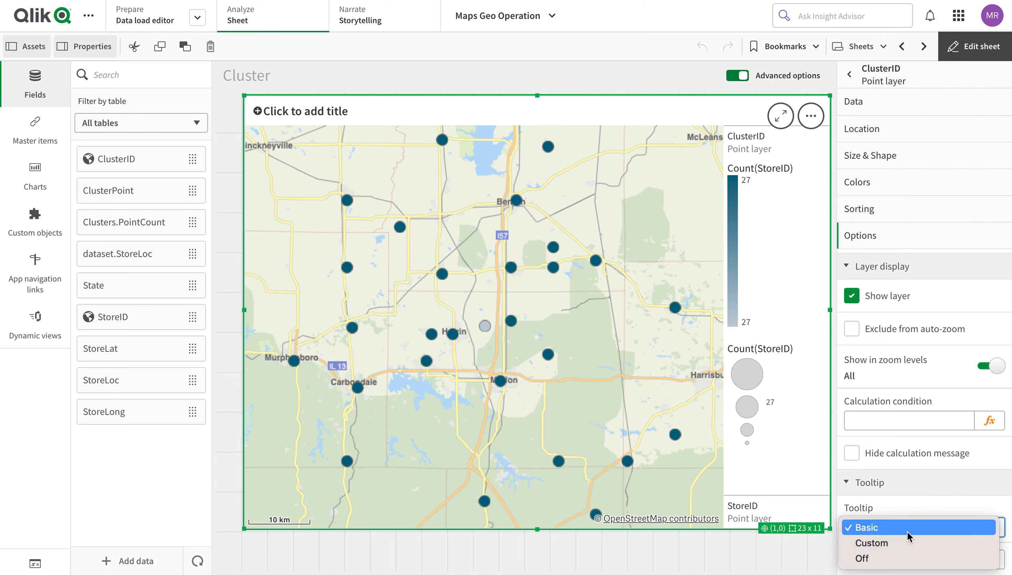
{"action": "left_click", "coordinate": [871, 543]}
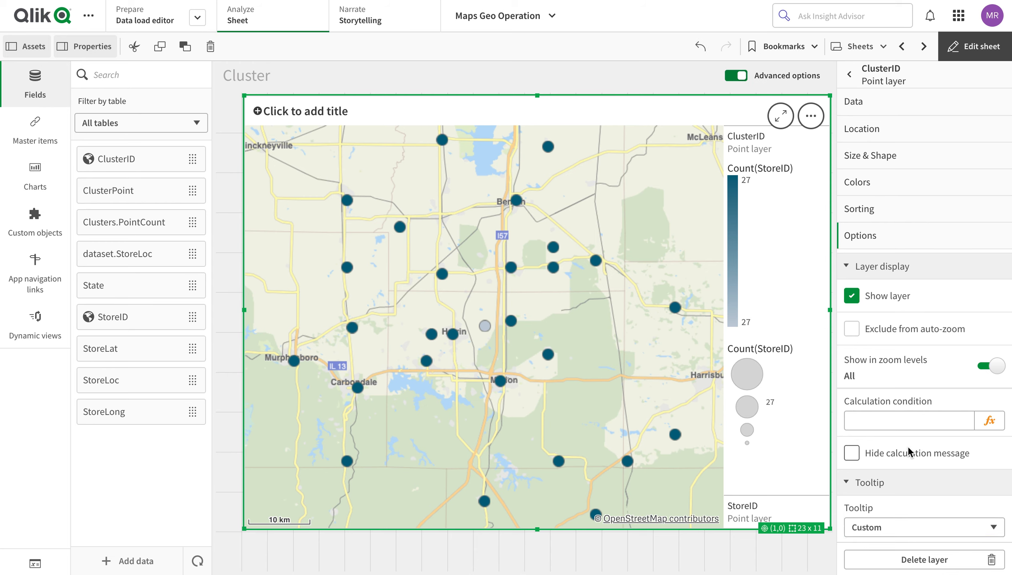
{"action": "left_click", "coordinate": [860, 236]}
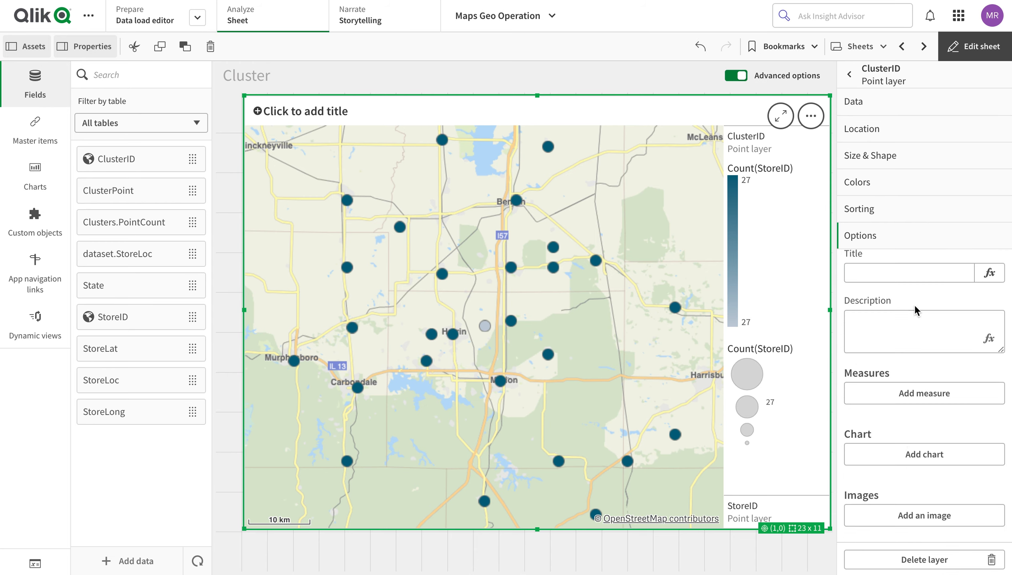
{"action": "left_click", "coordinate": [870, 155]}
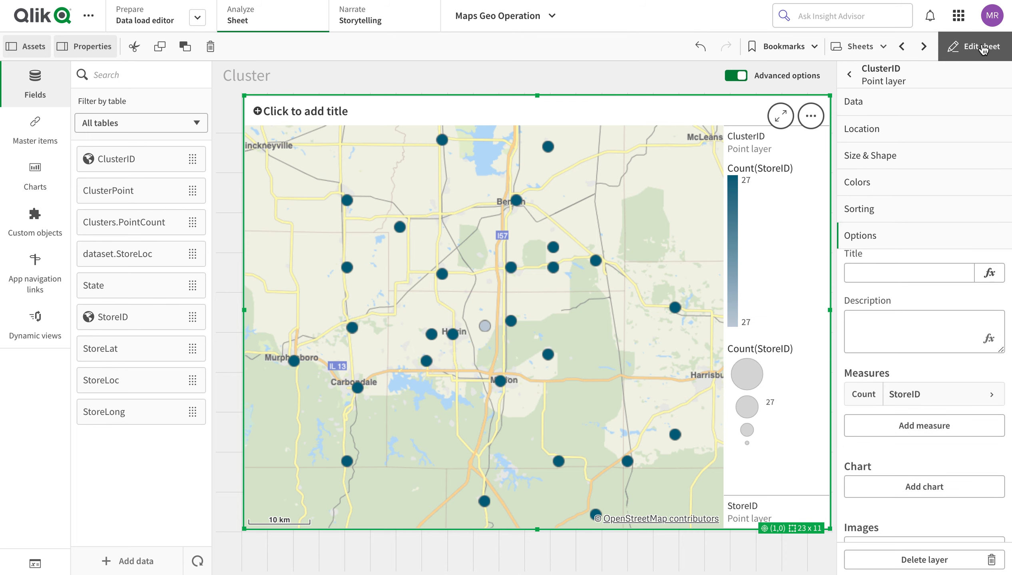
{"action": "left_click", "coordinate": [978, 46]}
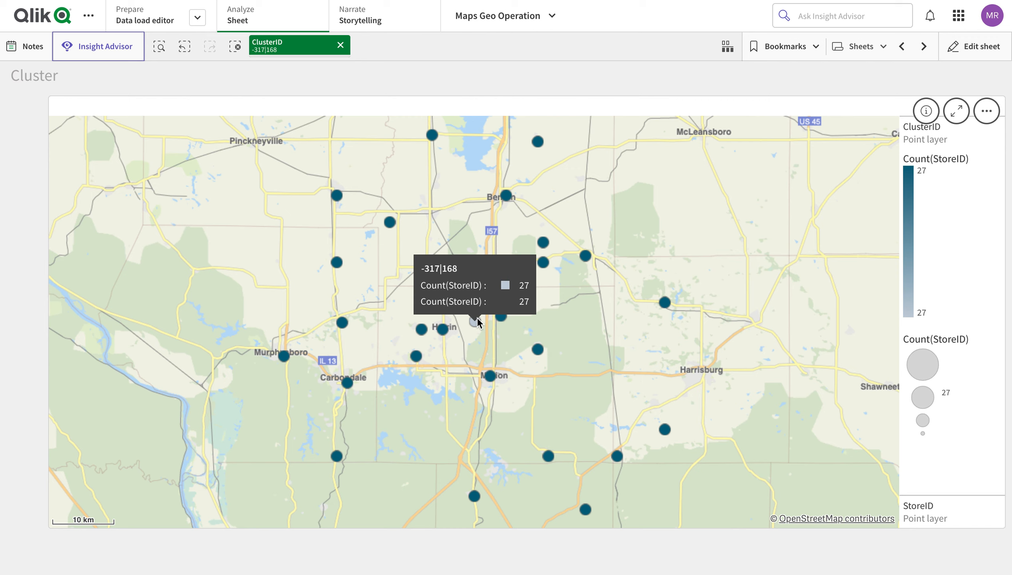
{"action": "mouse_move", "coordinate": [543, 268]}
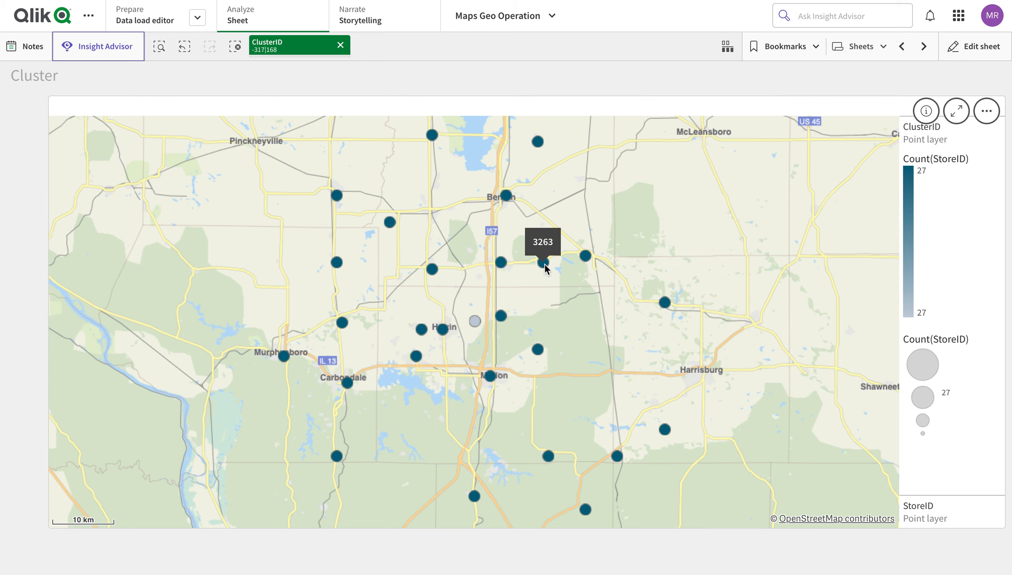
{"action": "mouse_move", "coordinate": [507, 202]}
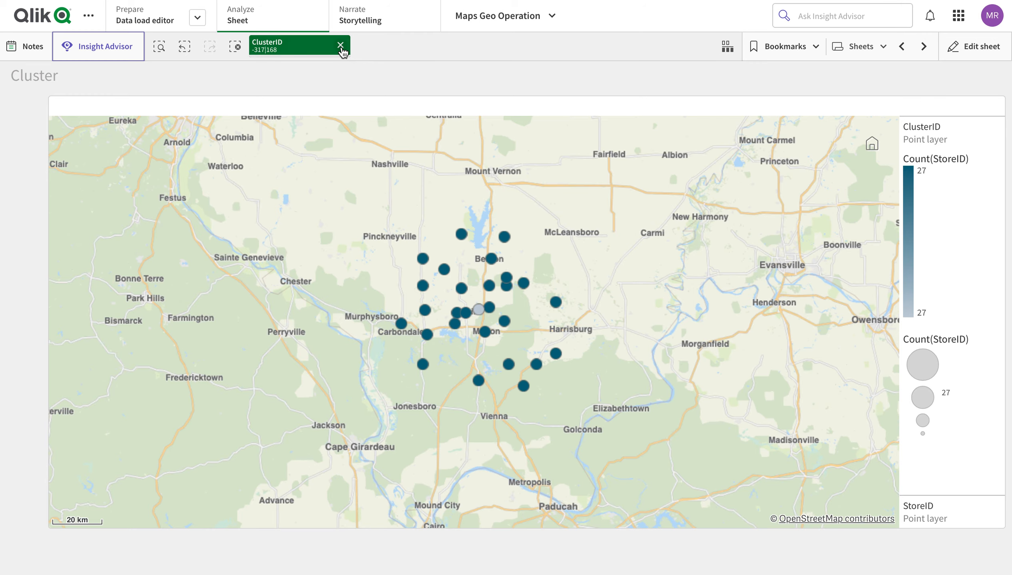
{"action": "left_click", "coordinate": [341, 44]}
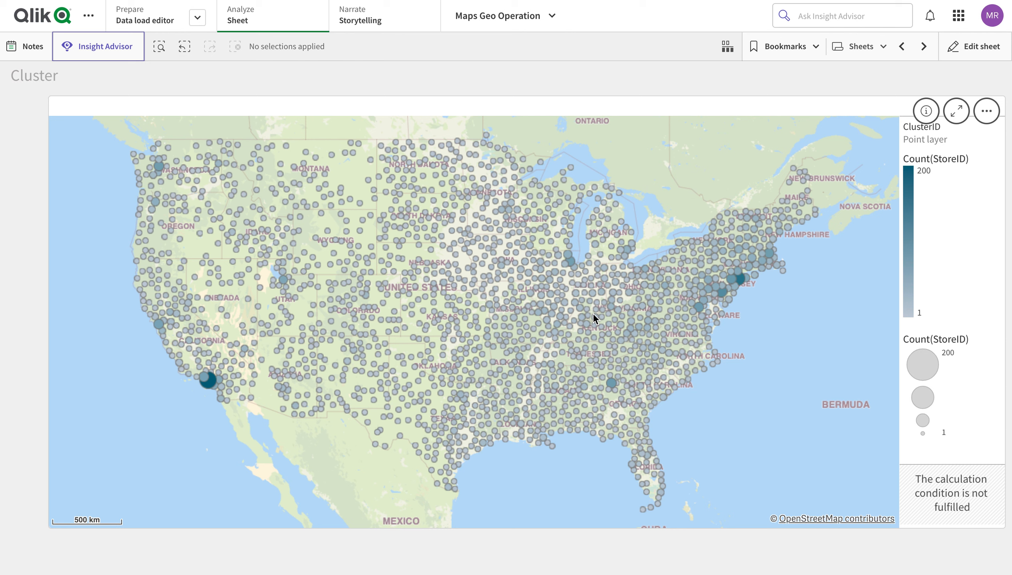
- Select three neighbouring cluster points in southwest Iowa and confirm the selection
{"action": "left_click", "coordinate": [474, 291]}
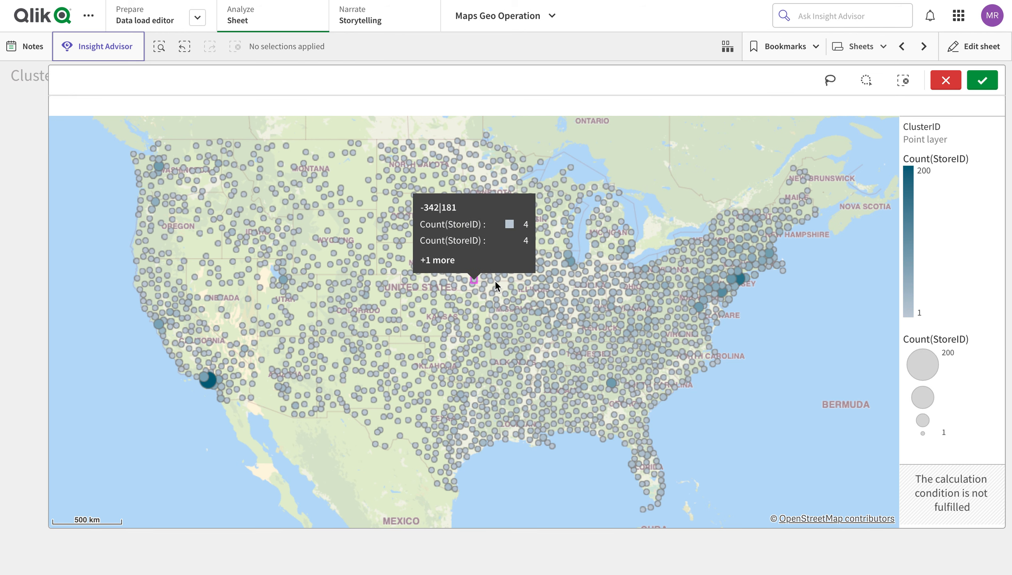
{"action": "left_click", "coordinate": [473, 281]}
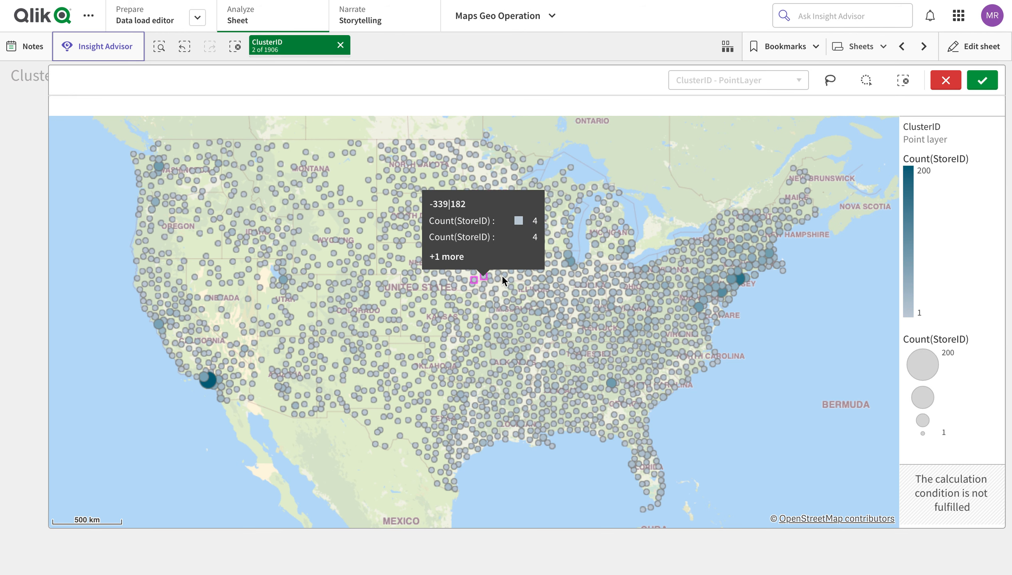
{"action": "left_click", "coordinate": [981, 80]}
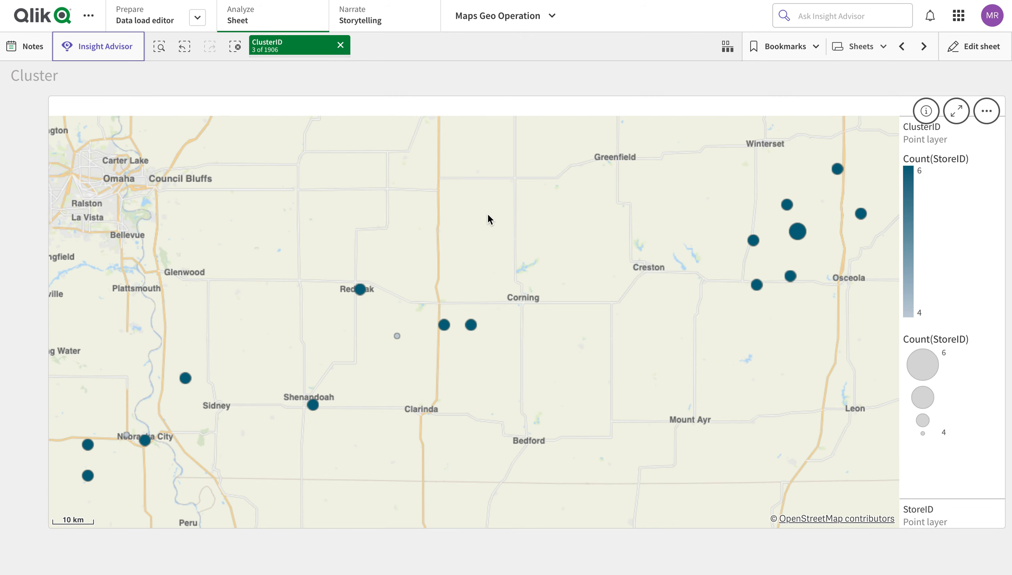
{"action": "mouse_move", "coordinate": [401, 336]}
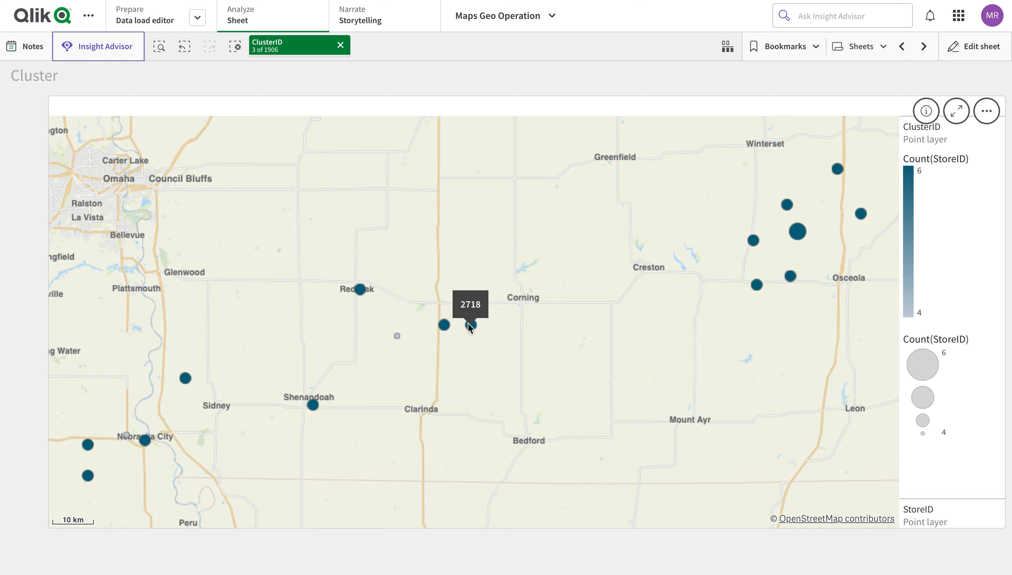
{"action": "mouse_move", "coordinate": [132, 420]}
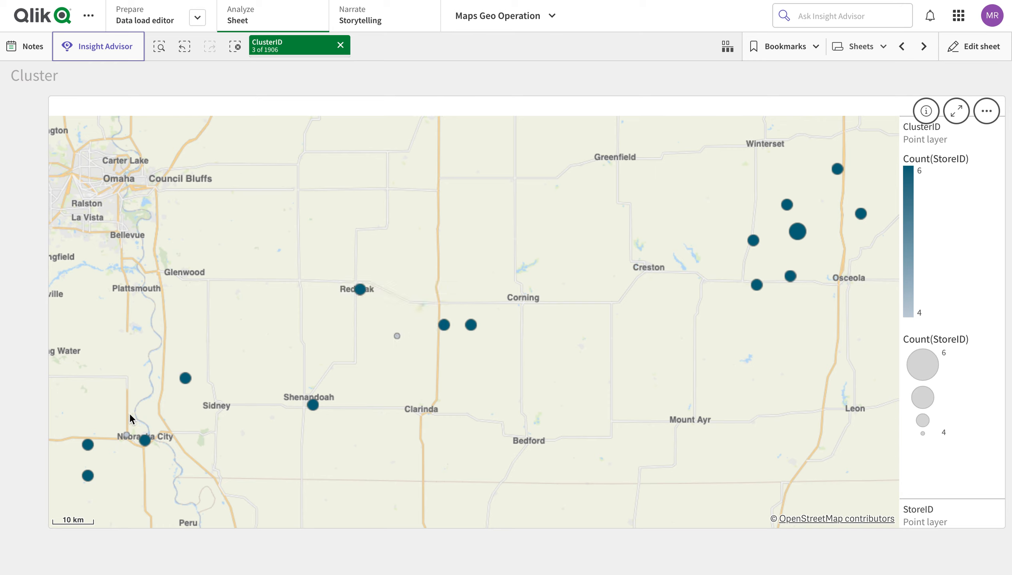
{"action": "mouse_move", "coordinate": [805, 250]}
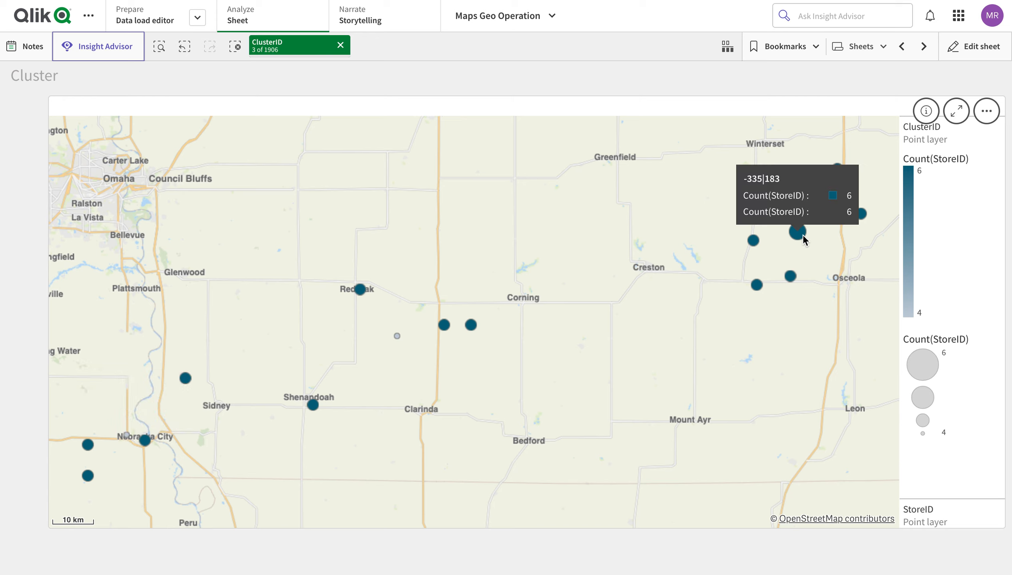
{"action": "mouse_move", "coordinate": [811, 354]}
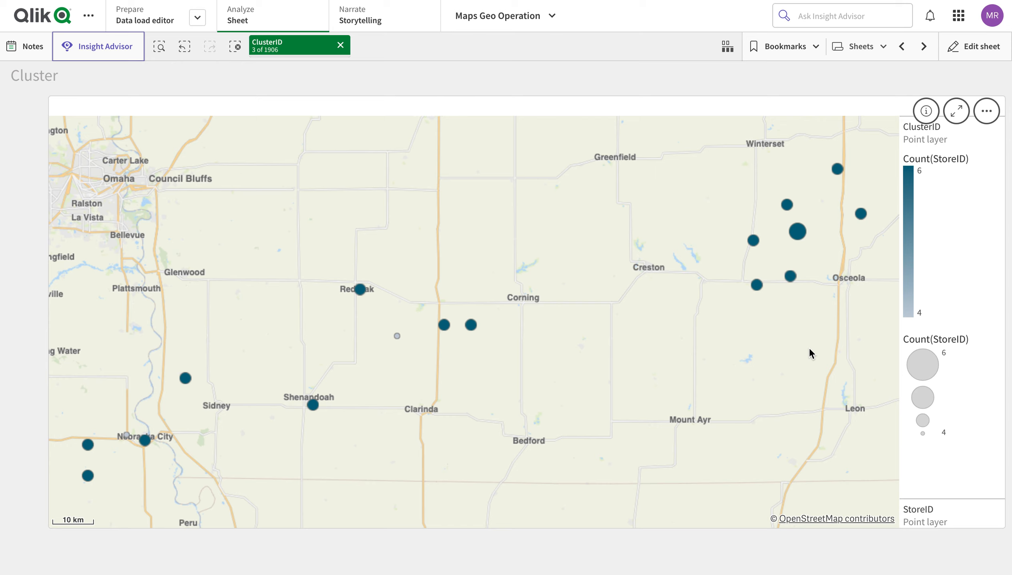
{"action": "mouse_move", "coordinate": [811, 69]}
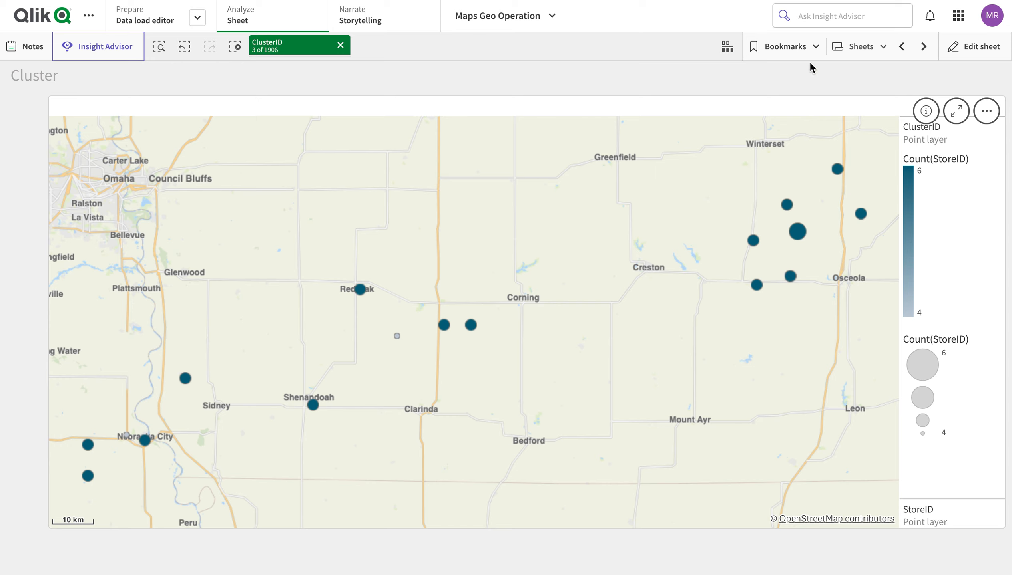
{"action": "mouse_move", "coordinate": [807, 52]}
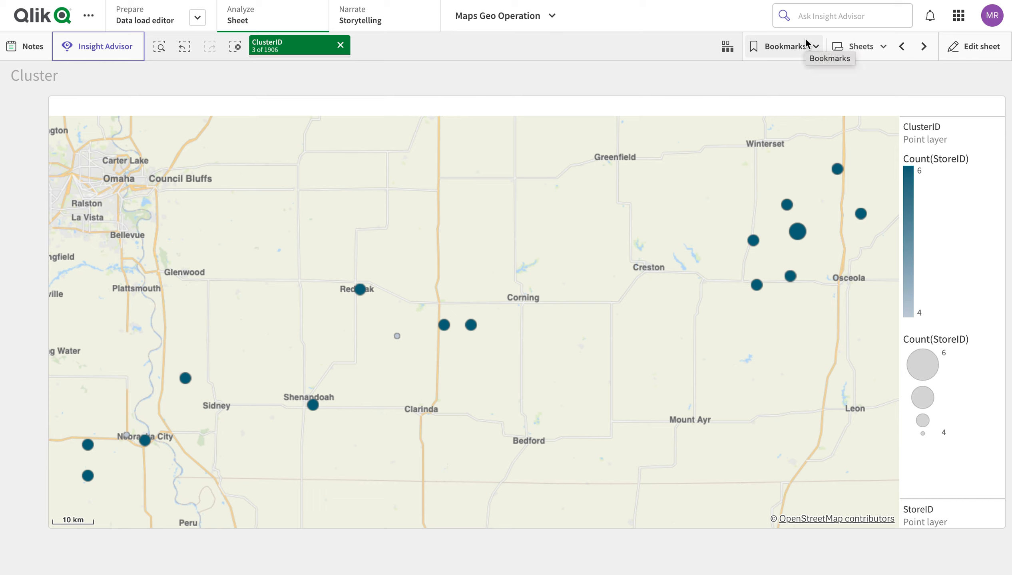